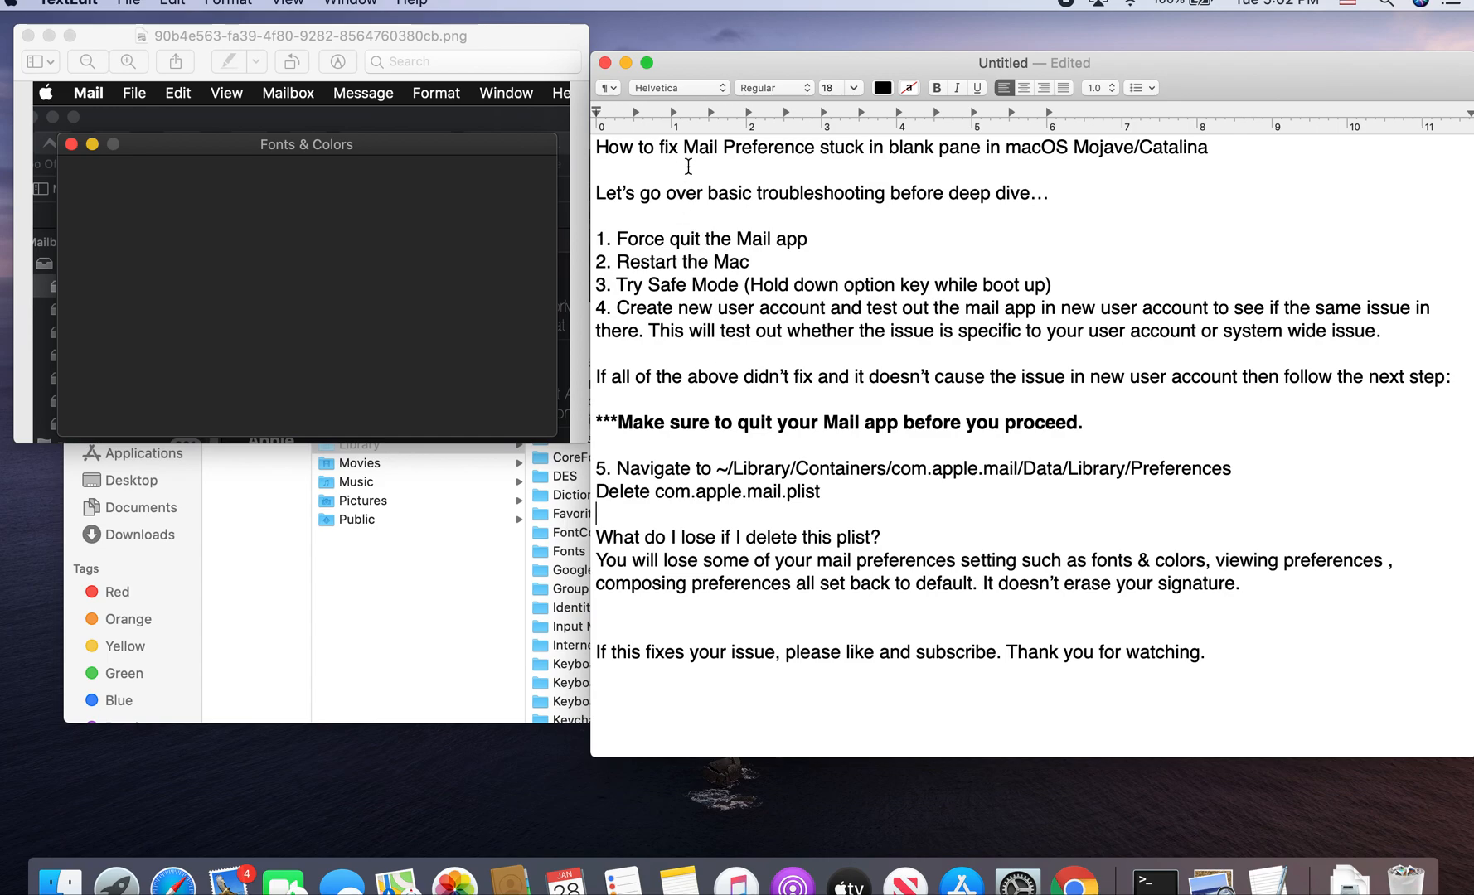
{"action": "mouse_move", "coordinate": [984, 153]}
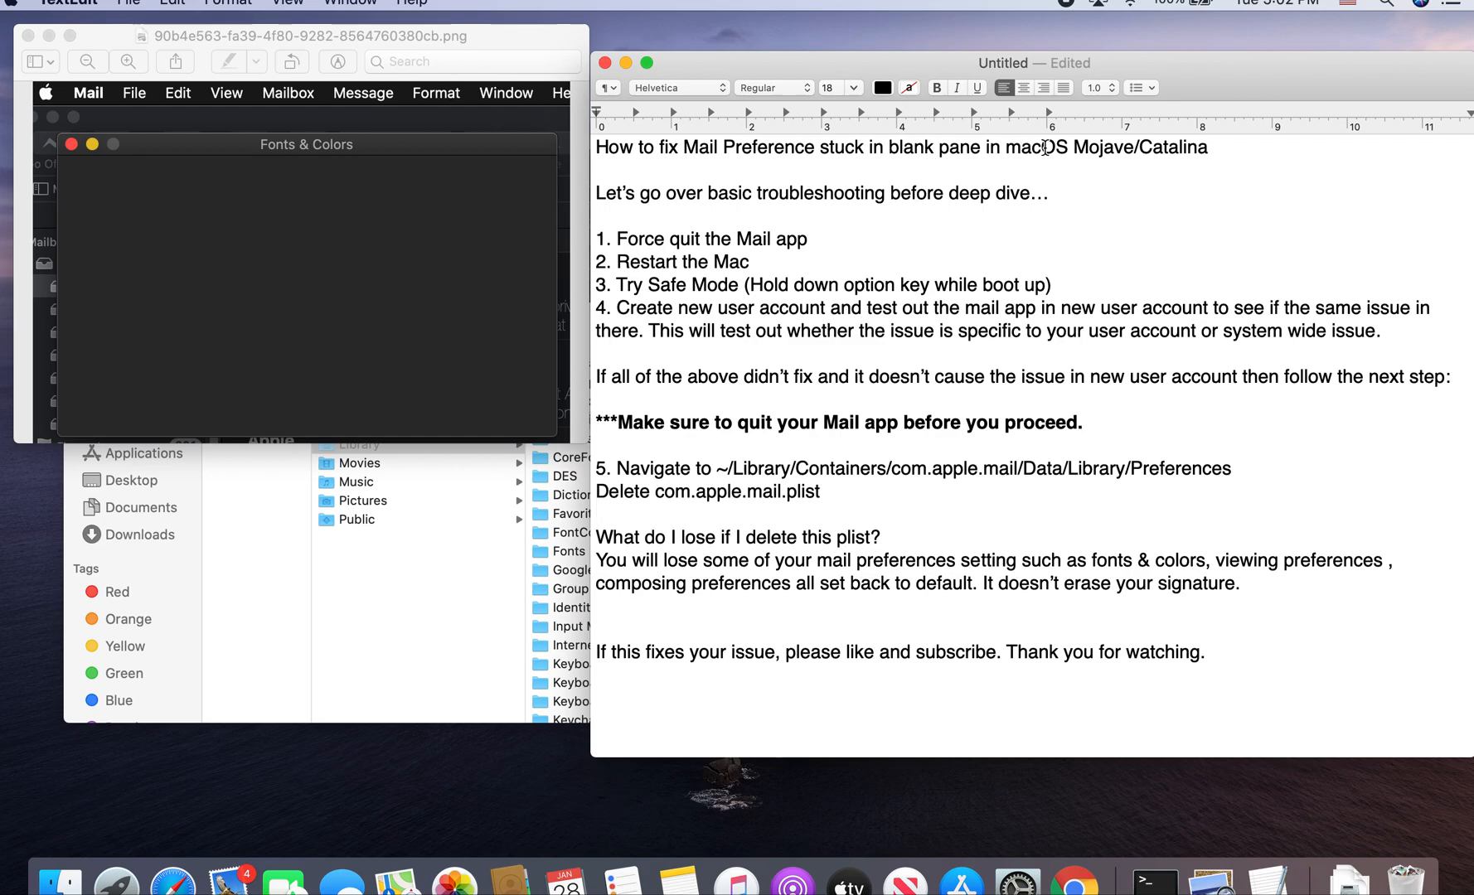
{"action": "mouse_move", "coordinate": [592, 170]}
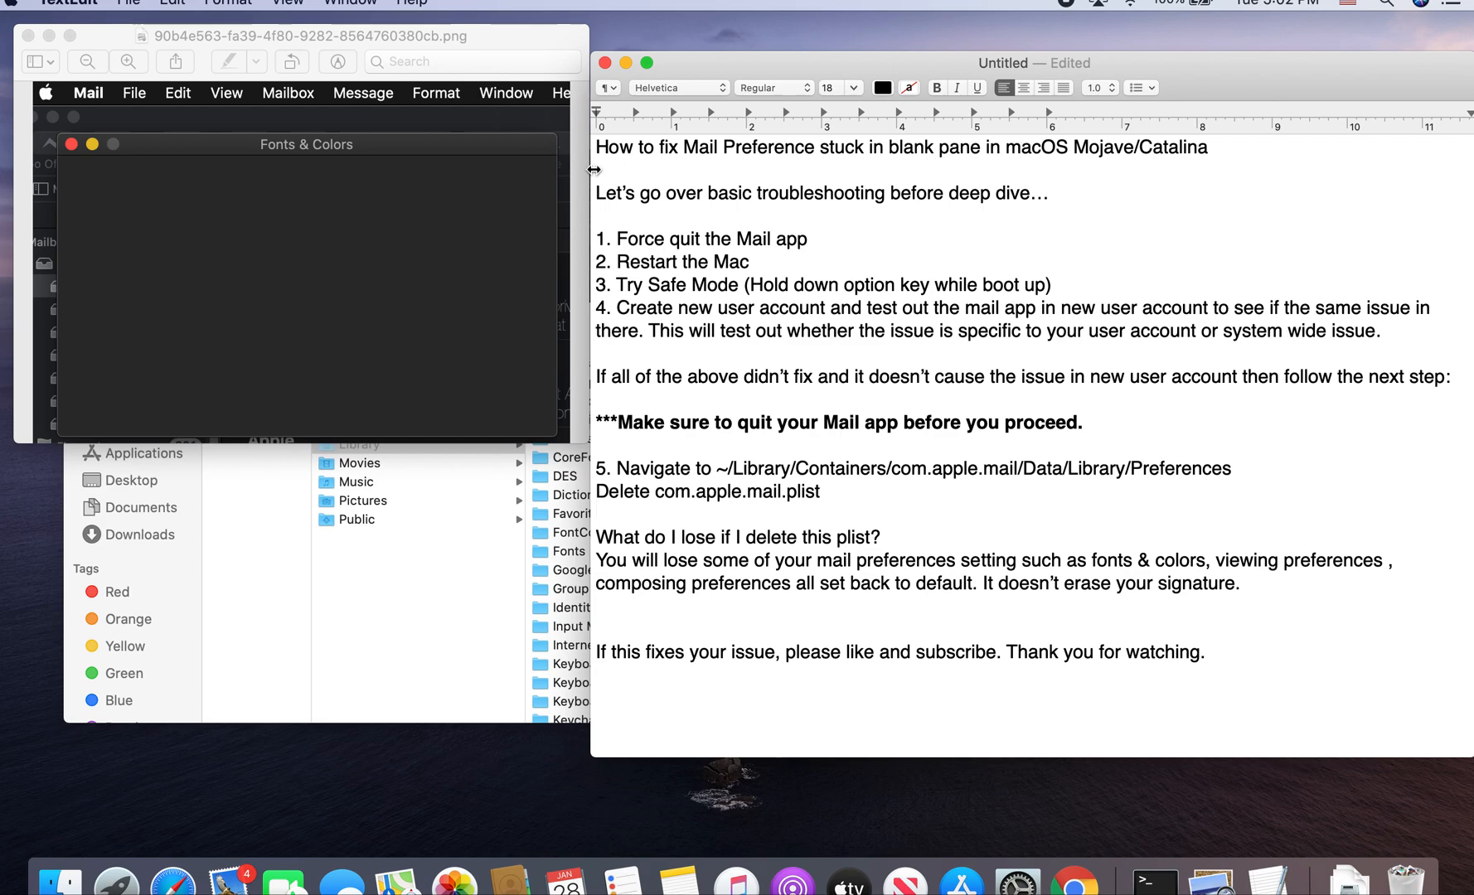
{"action": "mouse_move", "coordinate": [409, 191]}
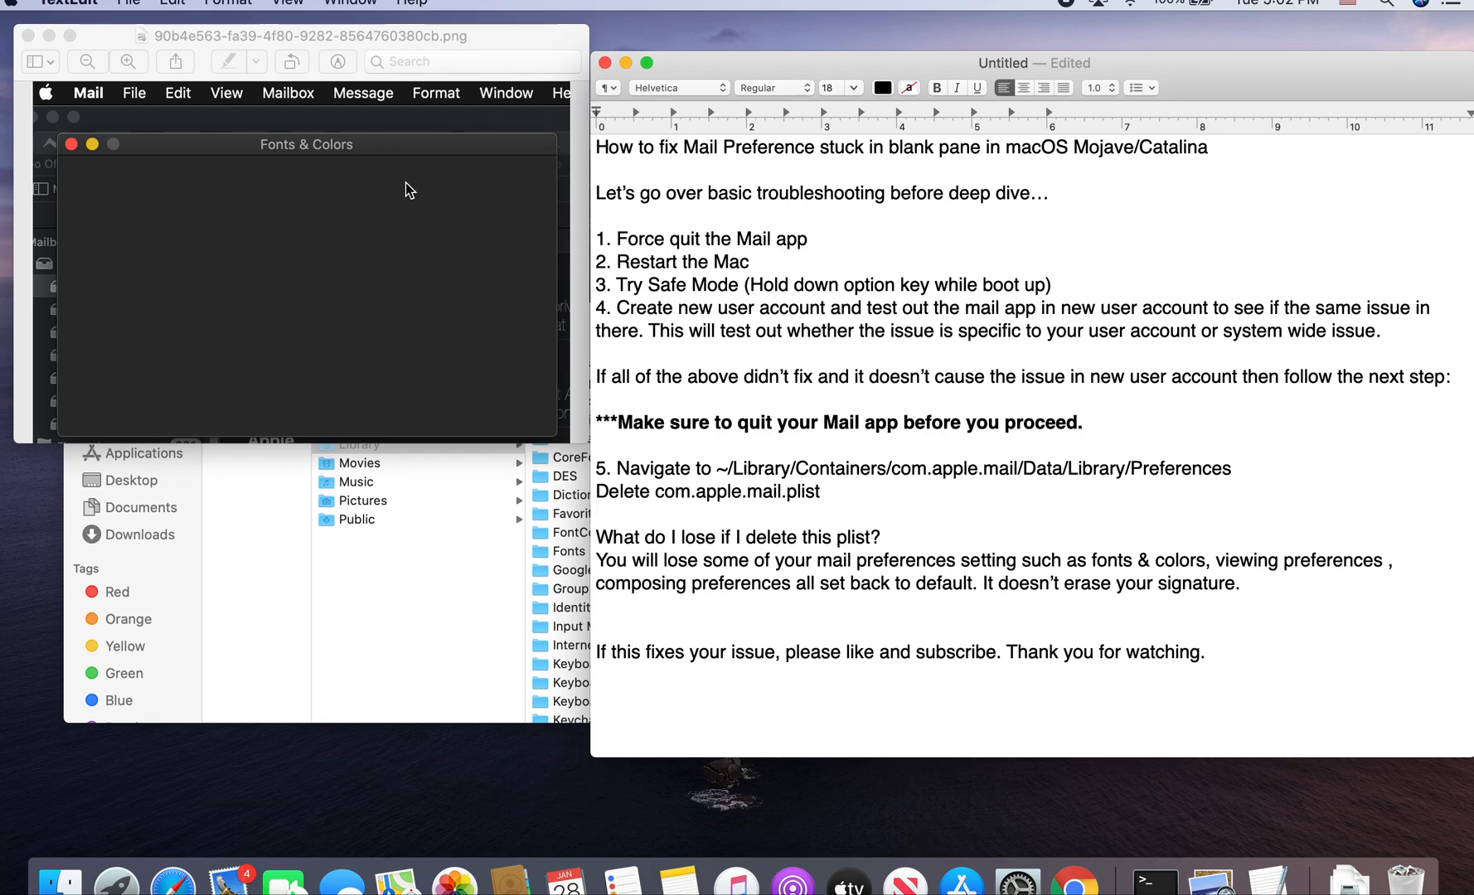
Highlight the basic troubleshooting steps in the TextEdit notes while explaining them.
{"action": "left_click", "coordinate": [596, 513]}
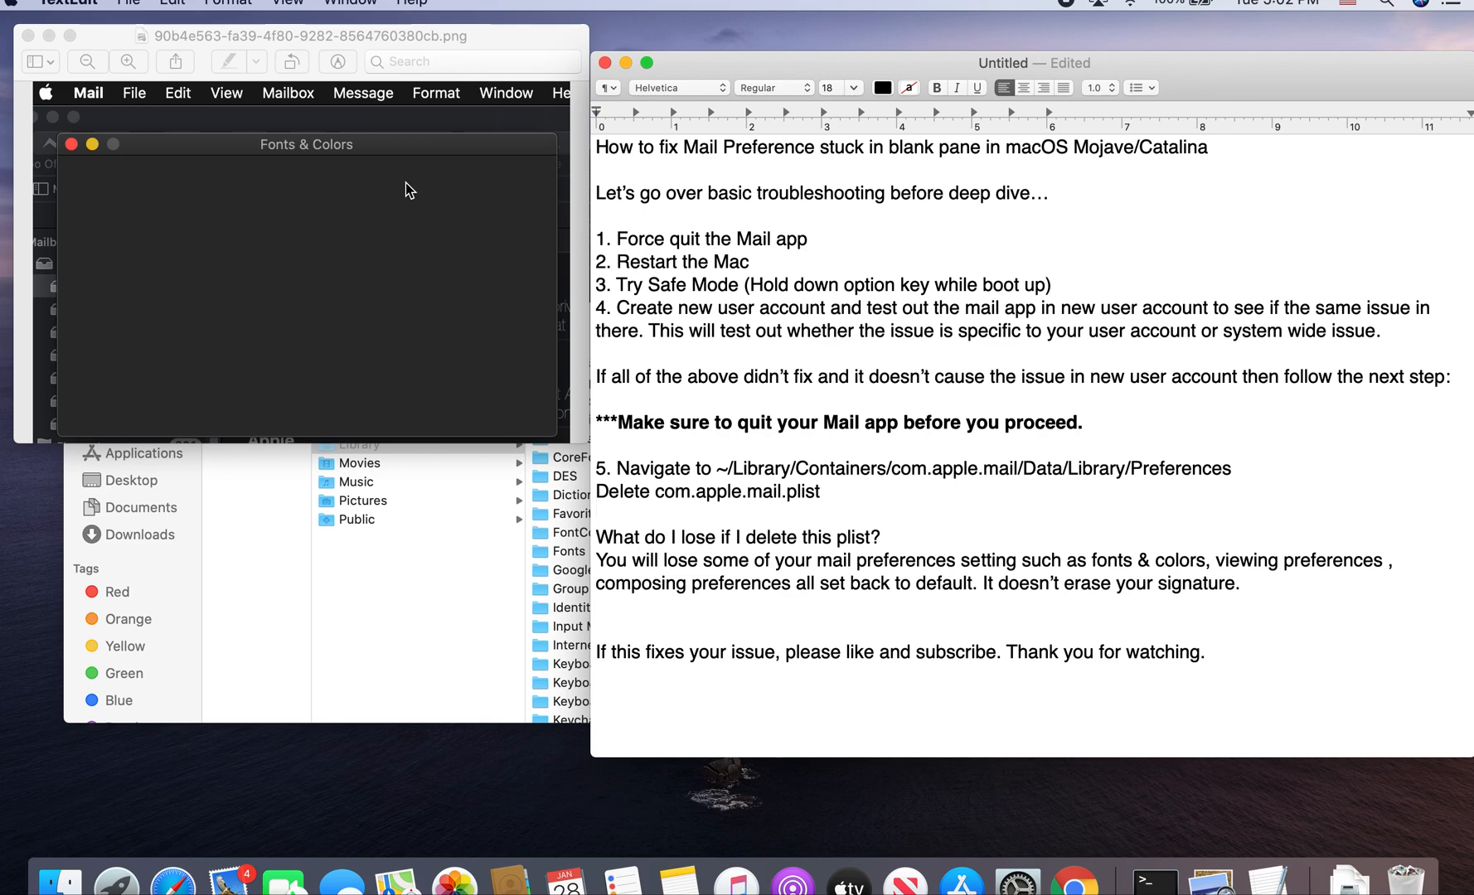
{"action": "mouse_move", "coordinate": [381, 174]}
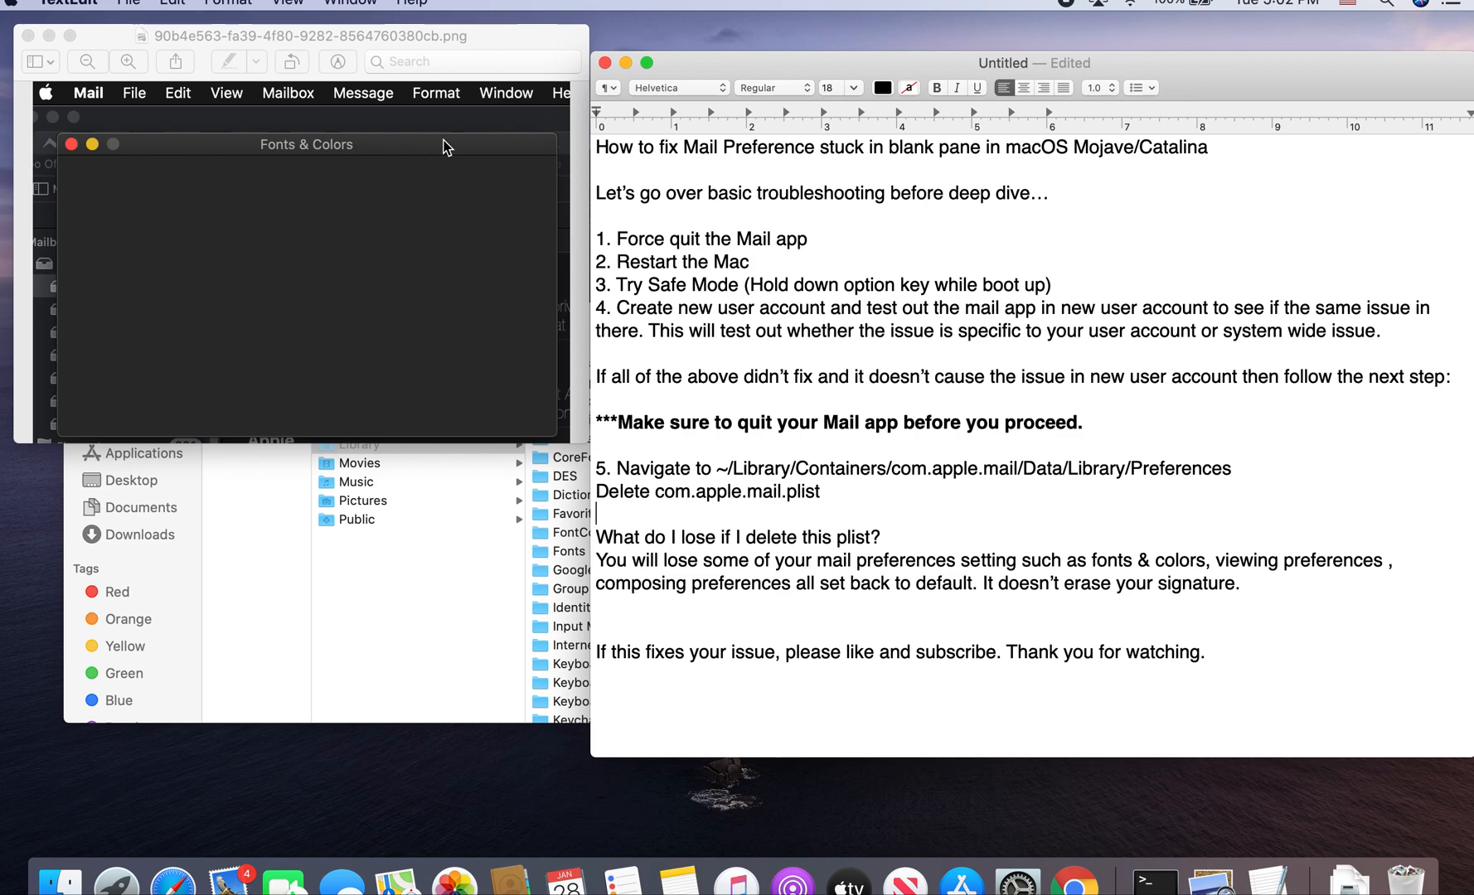
{"action": "mouse_move", "coordinate": [752, 235]}
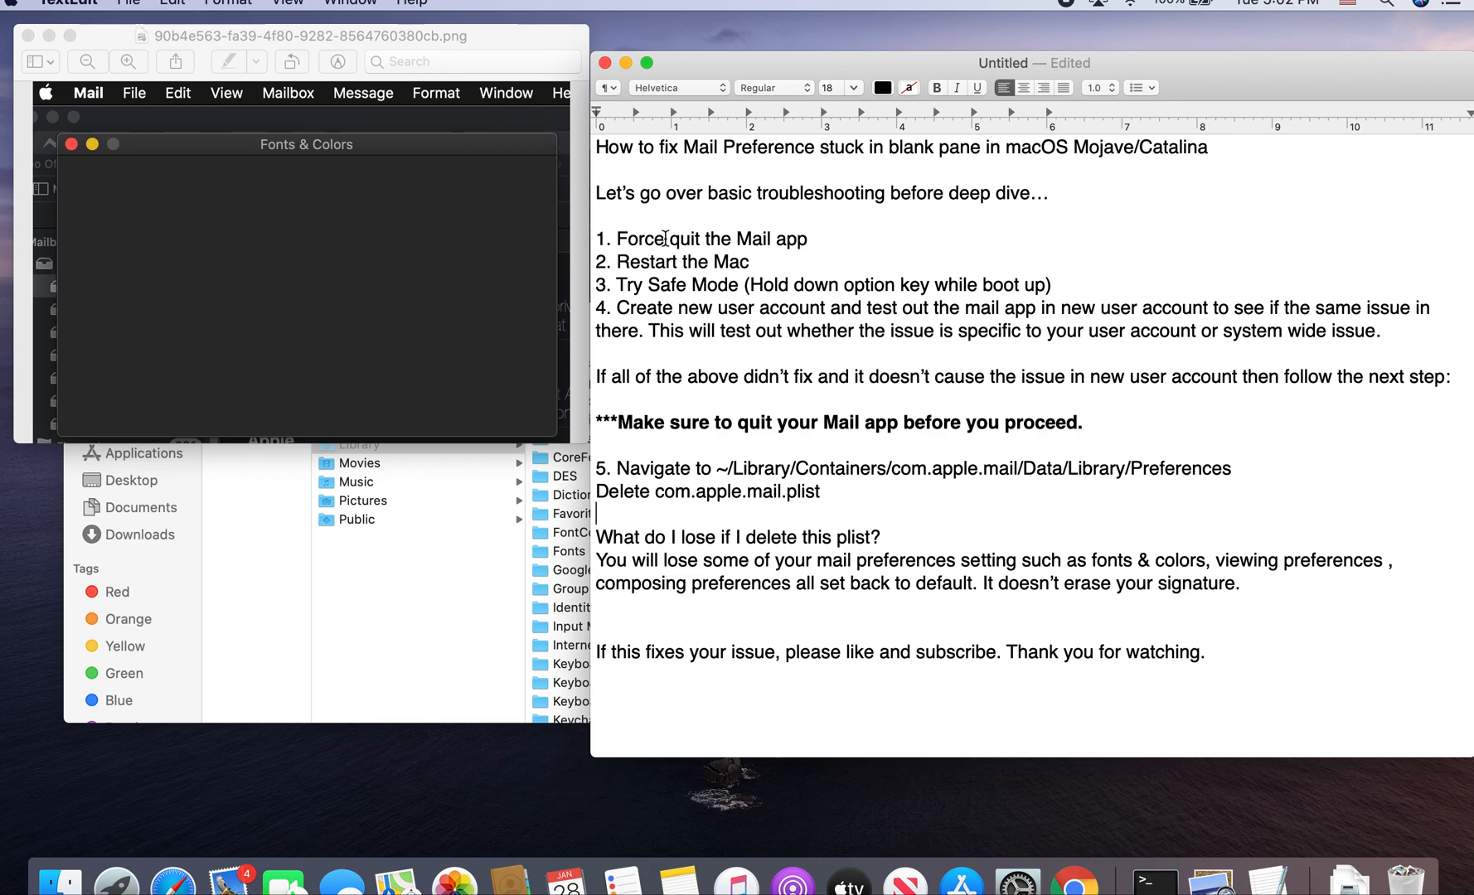
{"action": "mouse_move", "coordinate": [813, 239]}
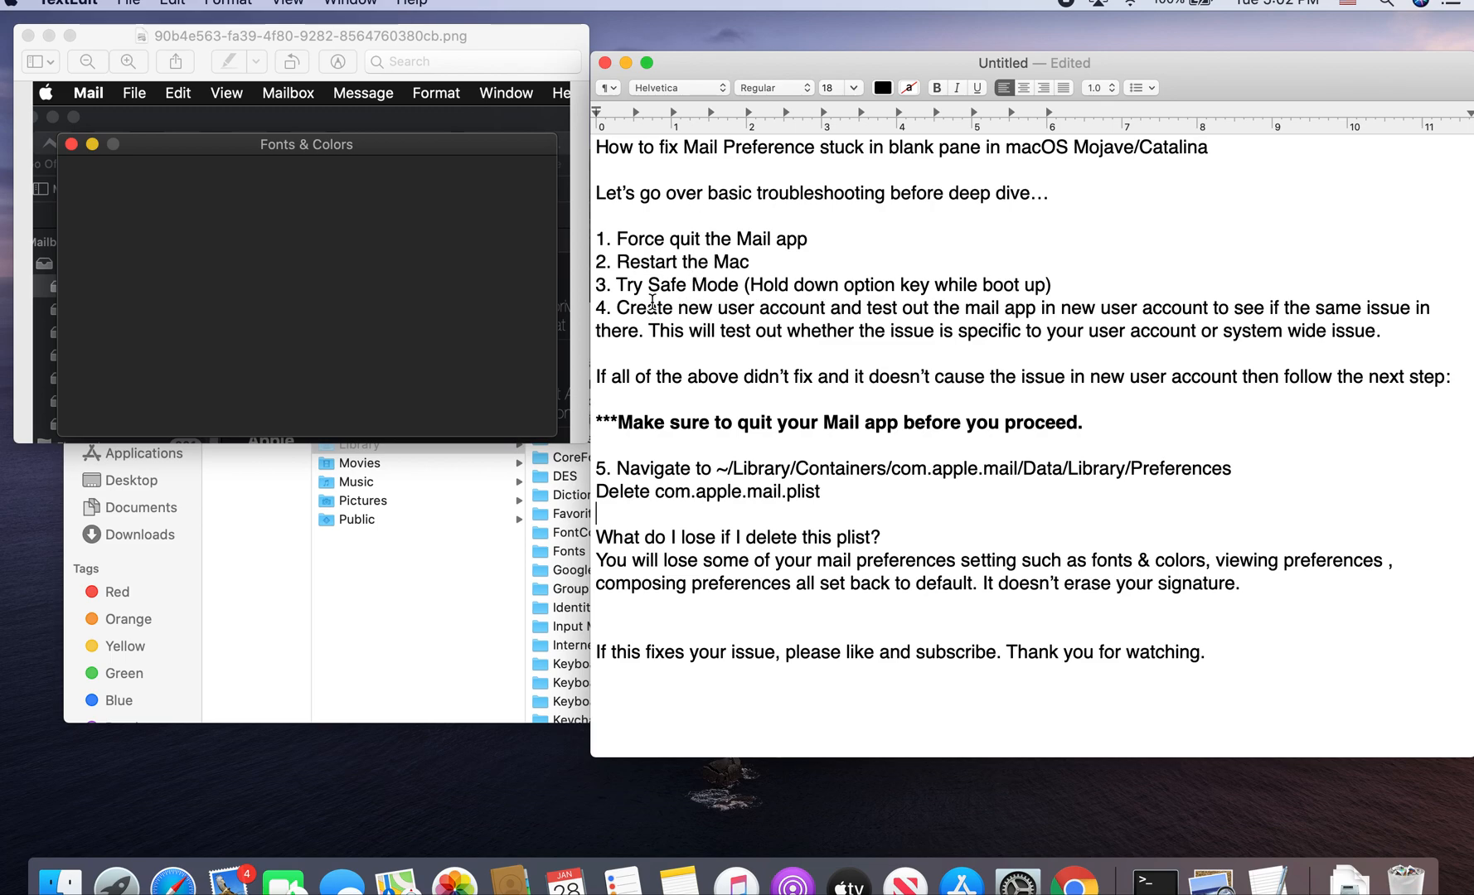
{"action": "left_click_drag", "start_coordinate": [619, 307], "coordinate": [1211, 308]}
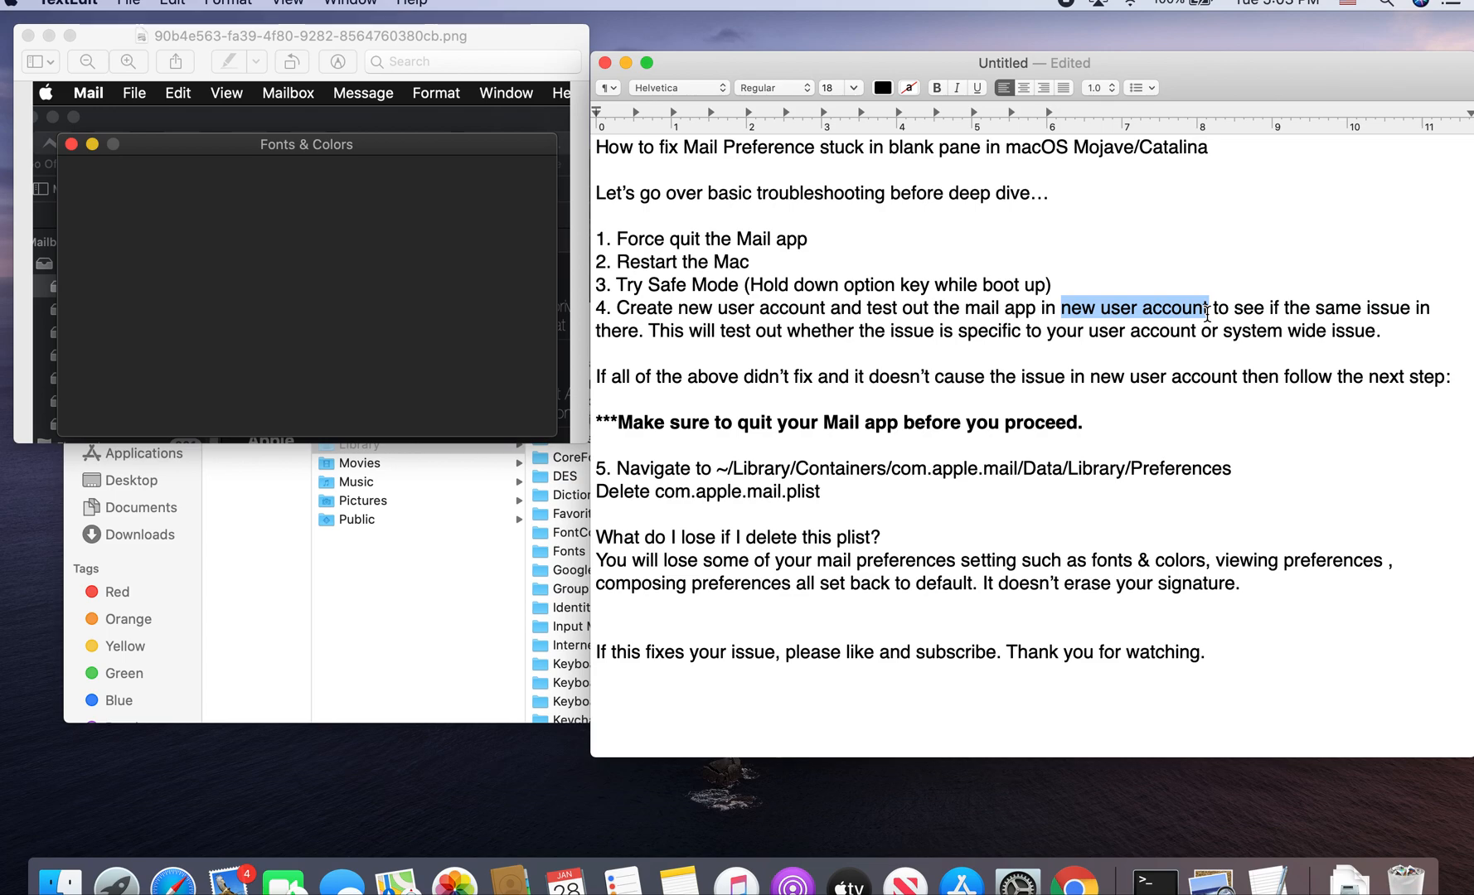
{"action": "mouse_move", "coordinate": [675, 340]}
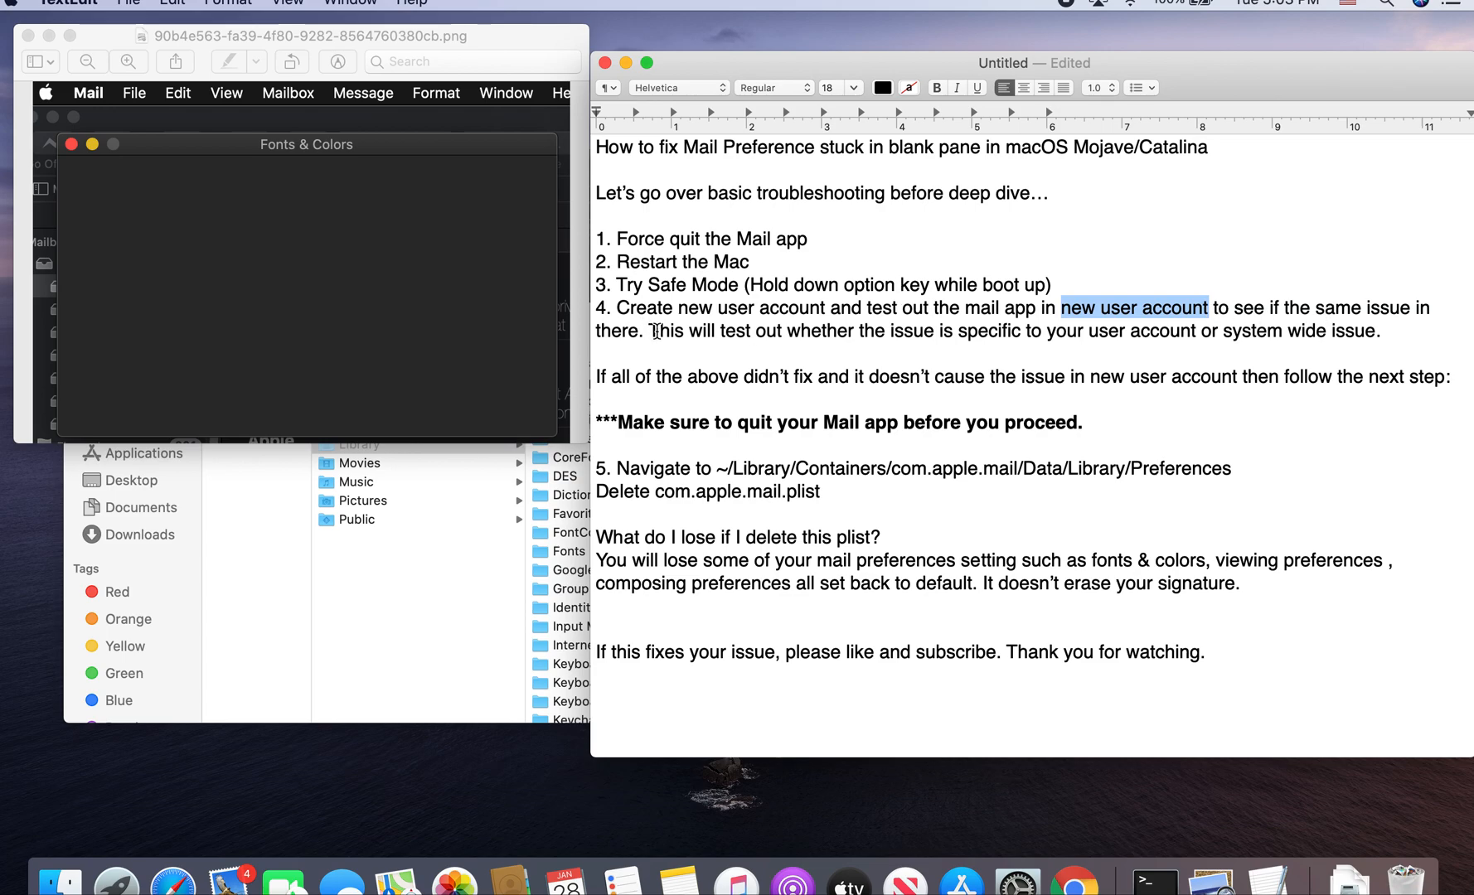
{"action": "mouse_move", "coordinate": [1068, 330]}
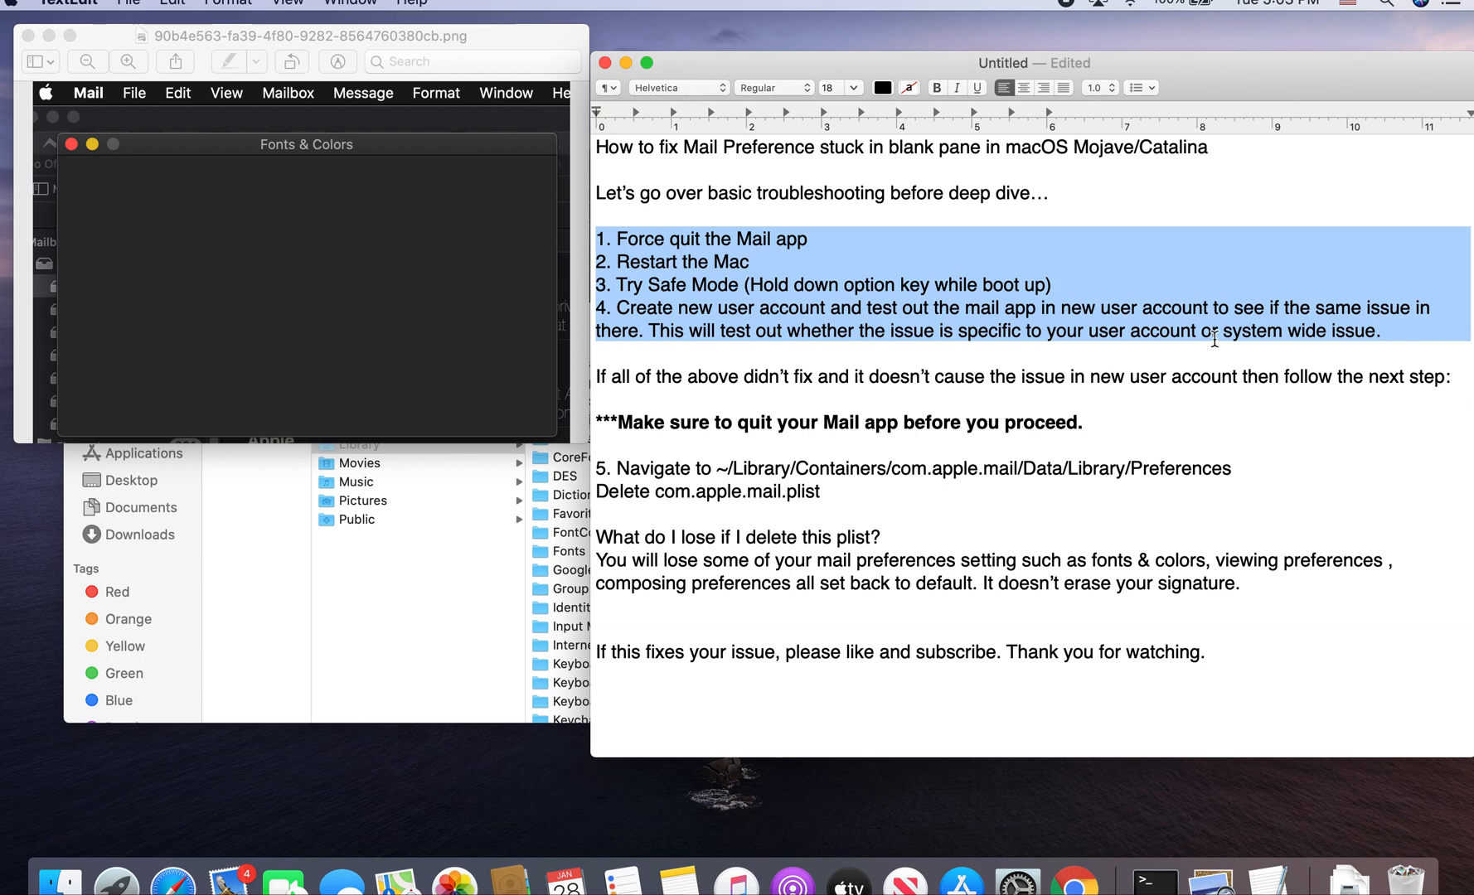
{"action": "mouse_move", "coordinate": [1108, 371]}
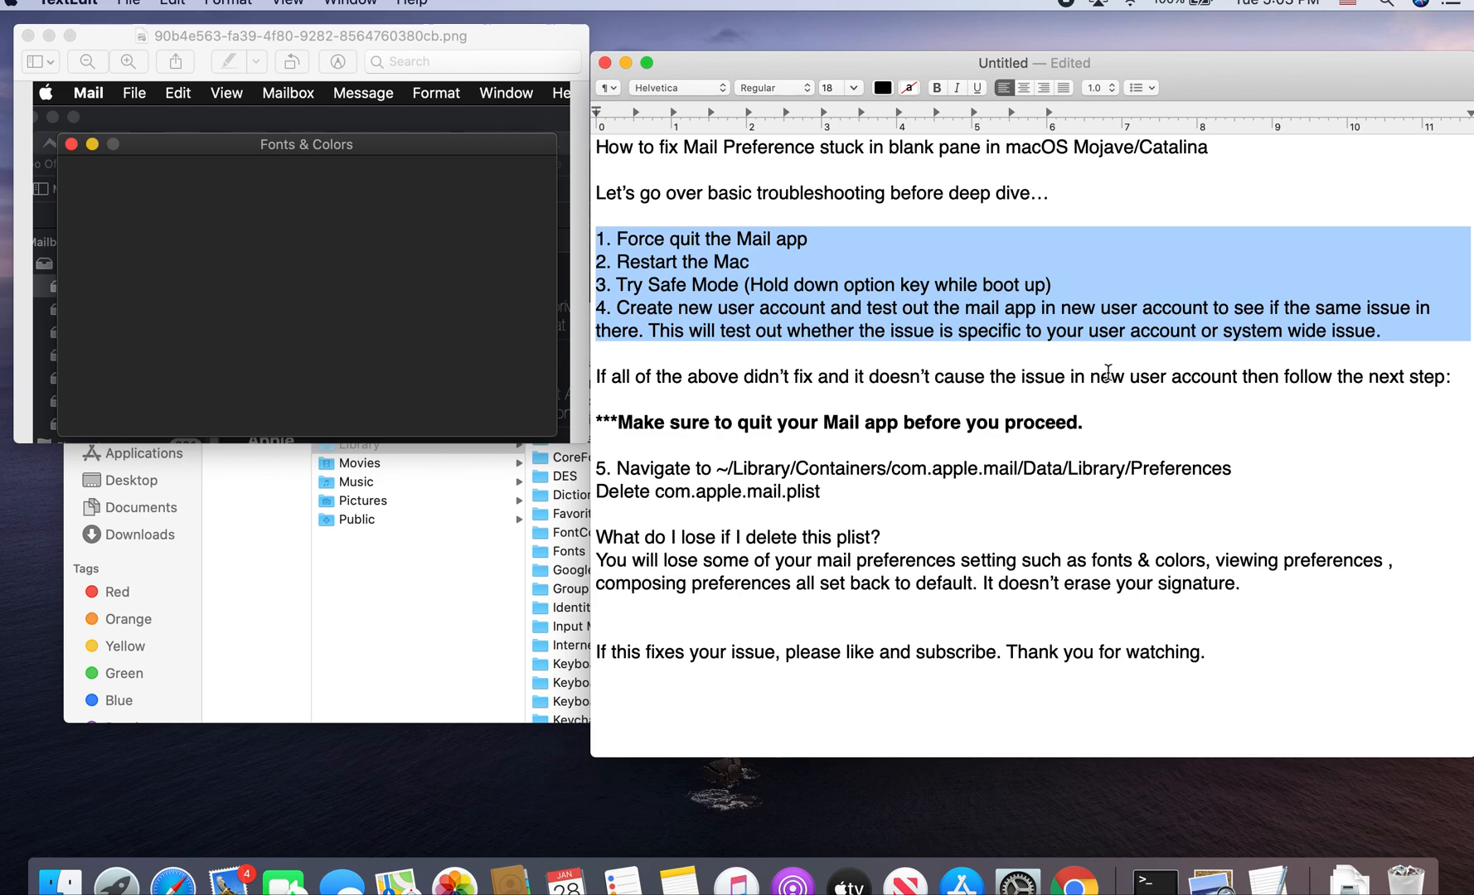
{"action": "mouse_move", "coordinate": [1132, 378]}
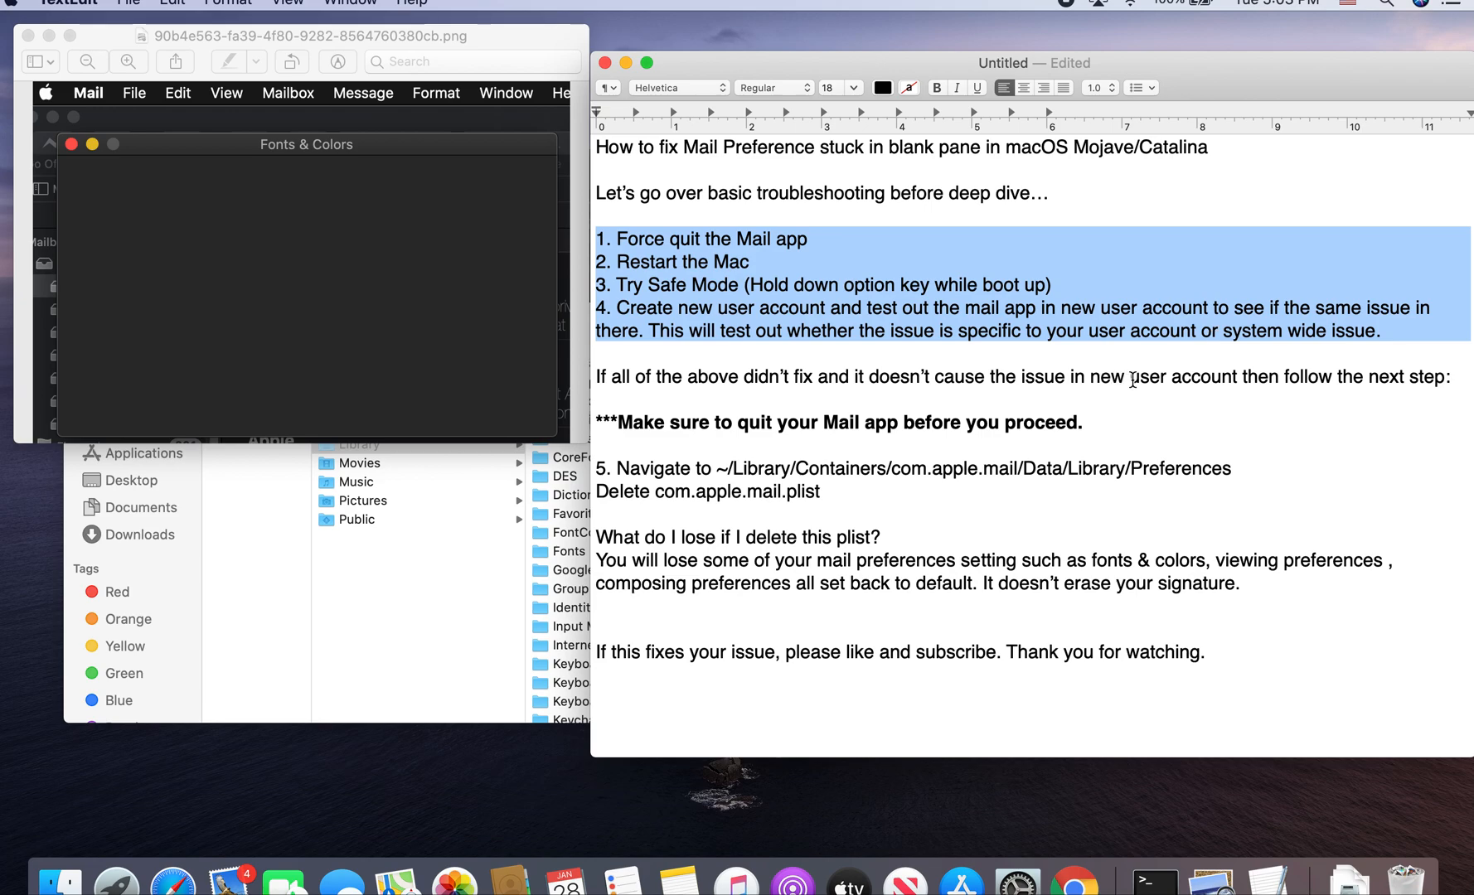
{"action": "left_click", "coordinate": [597, 446]}
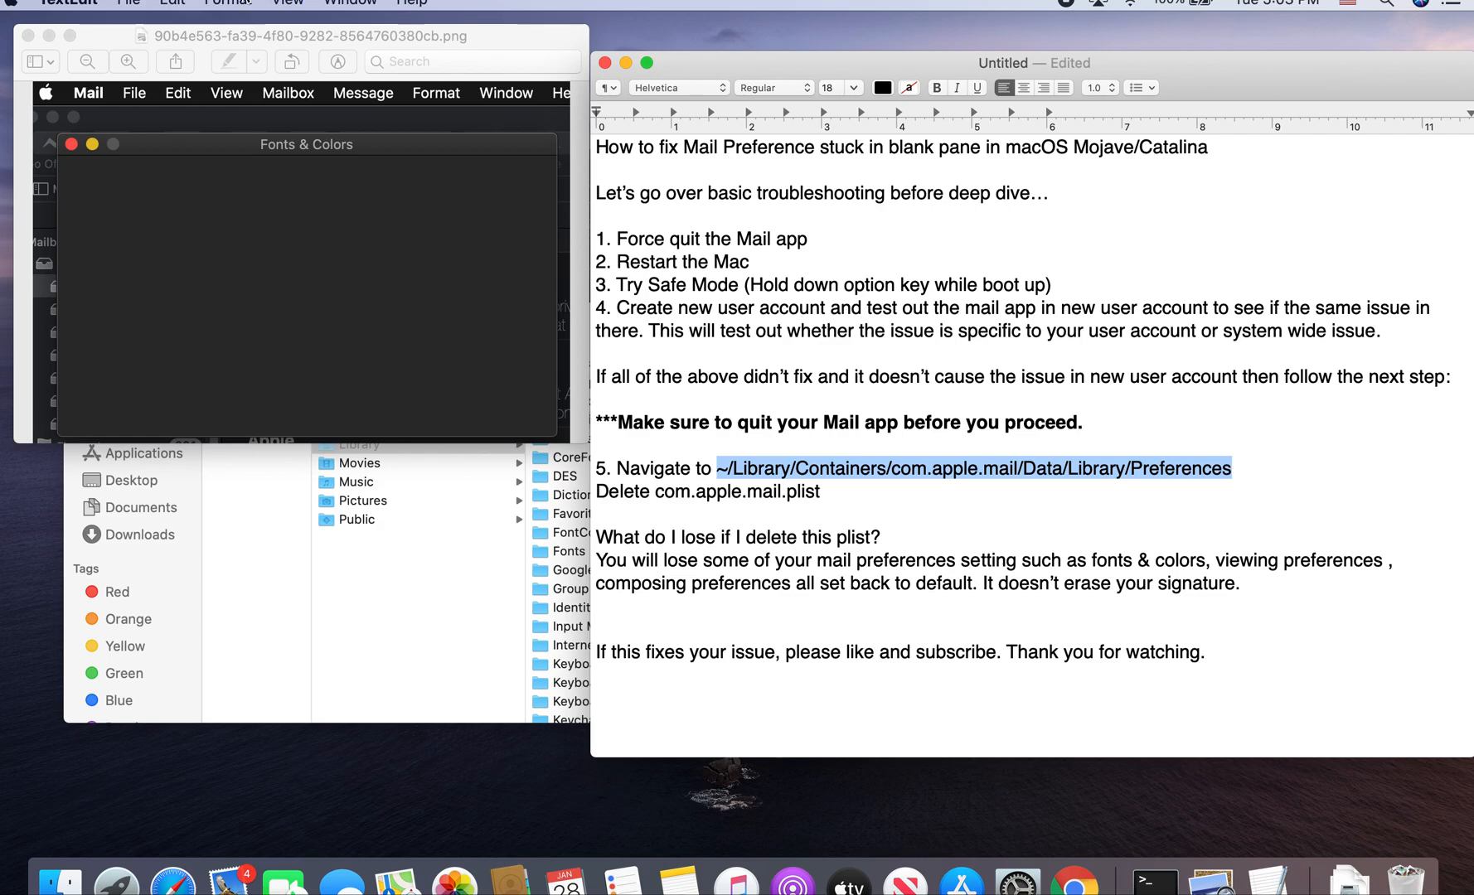
In Finder, jump to /Library/Containers/com.apple.mail/Data/Library/Preferences via Go to Folder.
{"action": "left_click", "coordinate": [254, 3]}
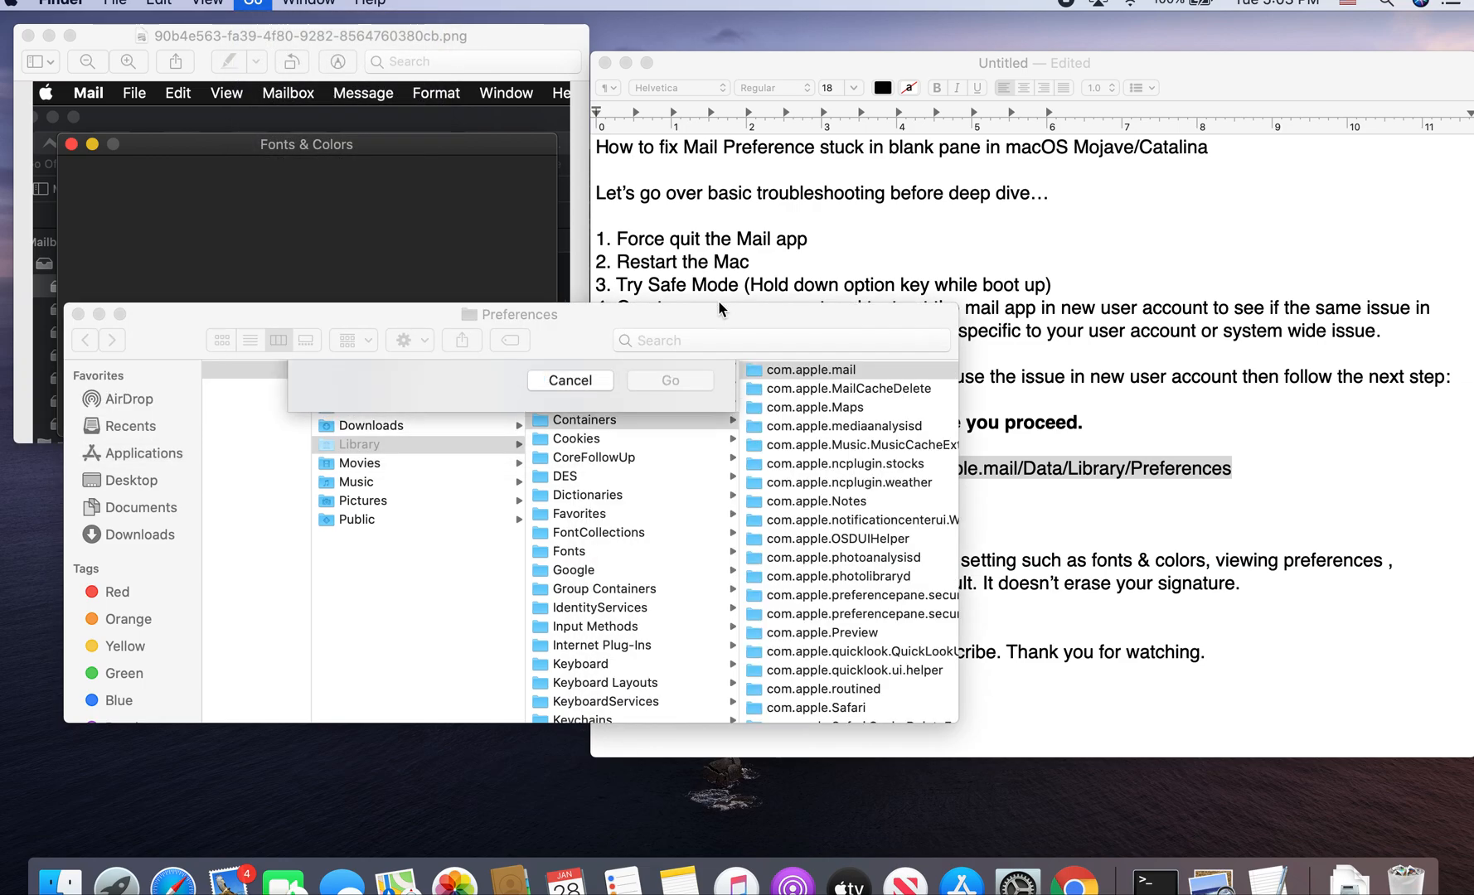
{"action": "key", "text": "cmd+shift+g"}
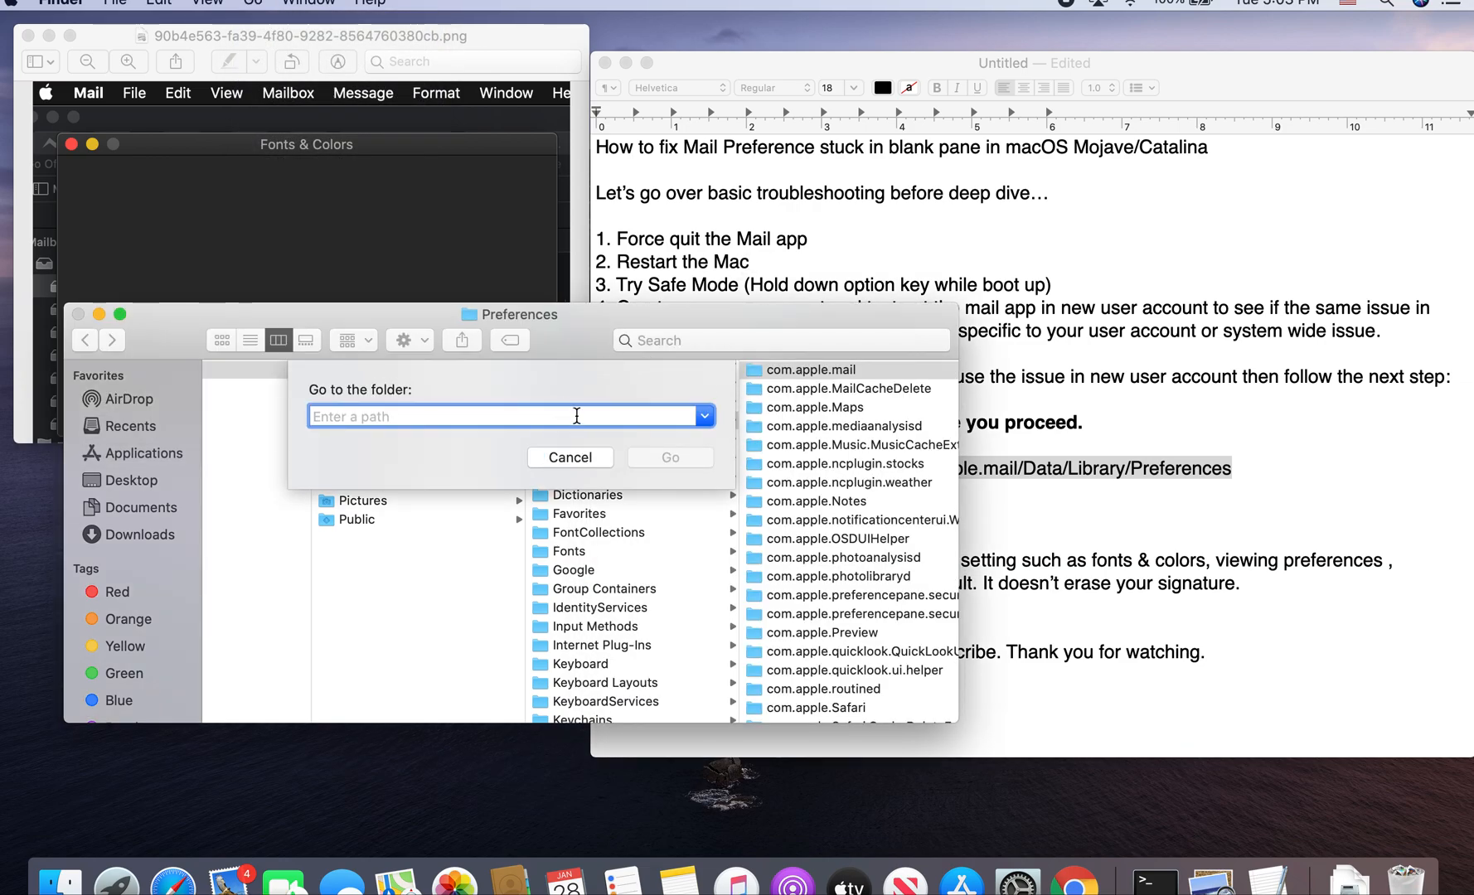
{"action": "type", "text": "/Library/Containers/com.apple.mail/Data/Library/Preferences"}
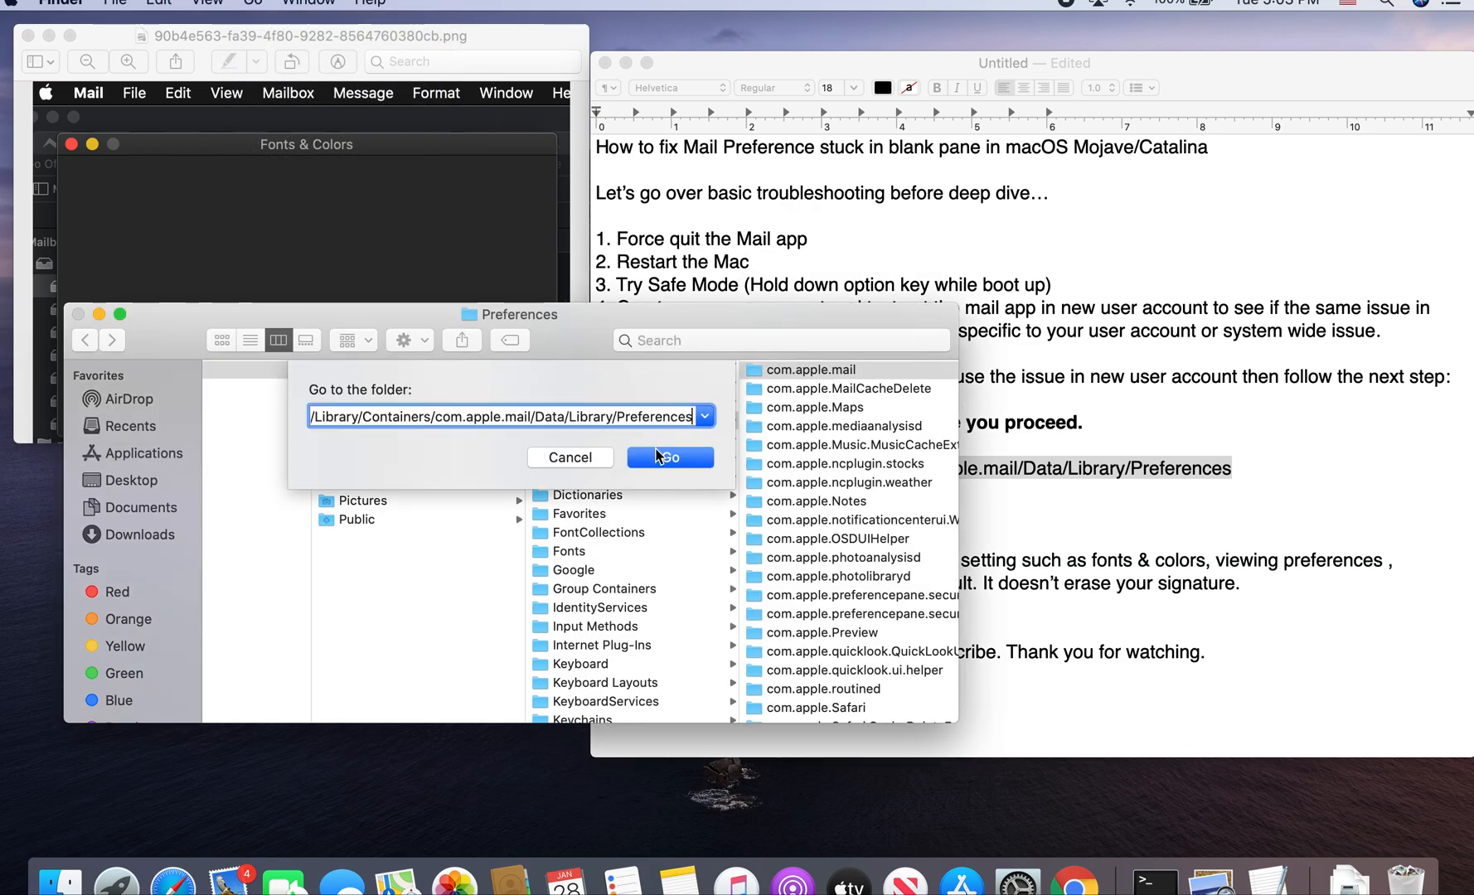
{"action": "left_click", "coordinate": [669, 458]}
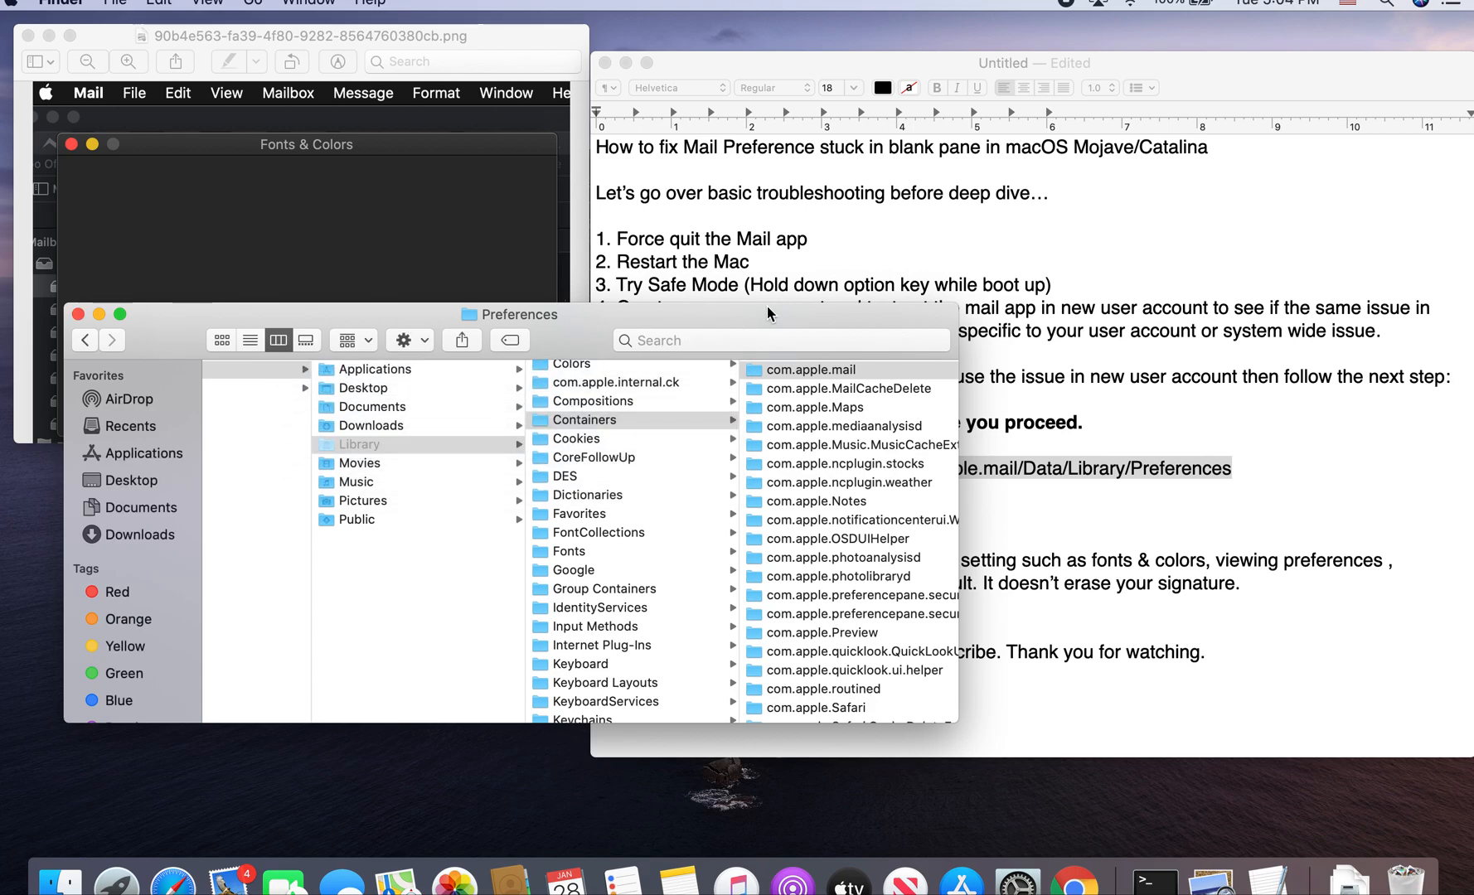
Browse Library > Containers > com.apple.mail down to its Preferences folder in column view.
{"action": "left_click", "coordinate": [251, 2]}
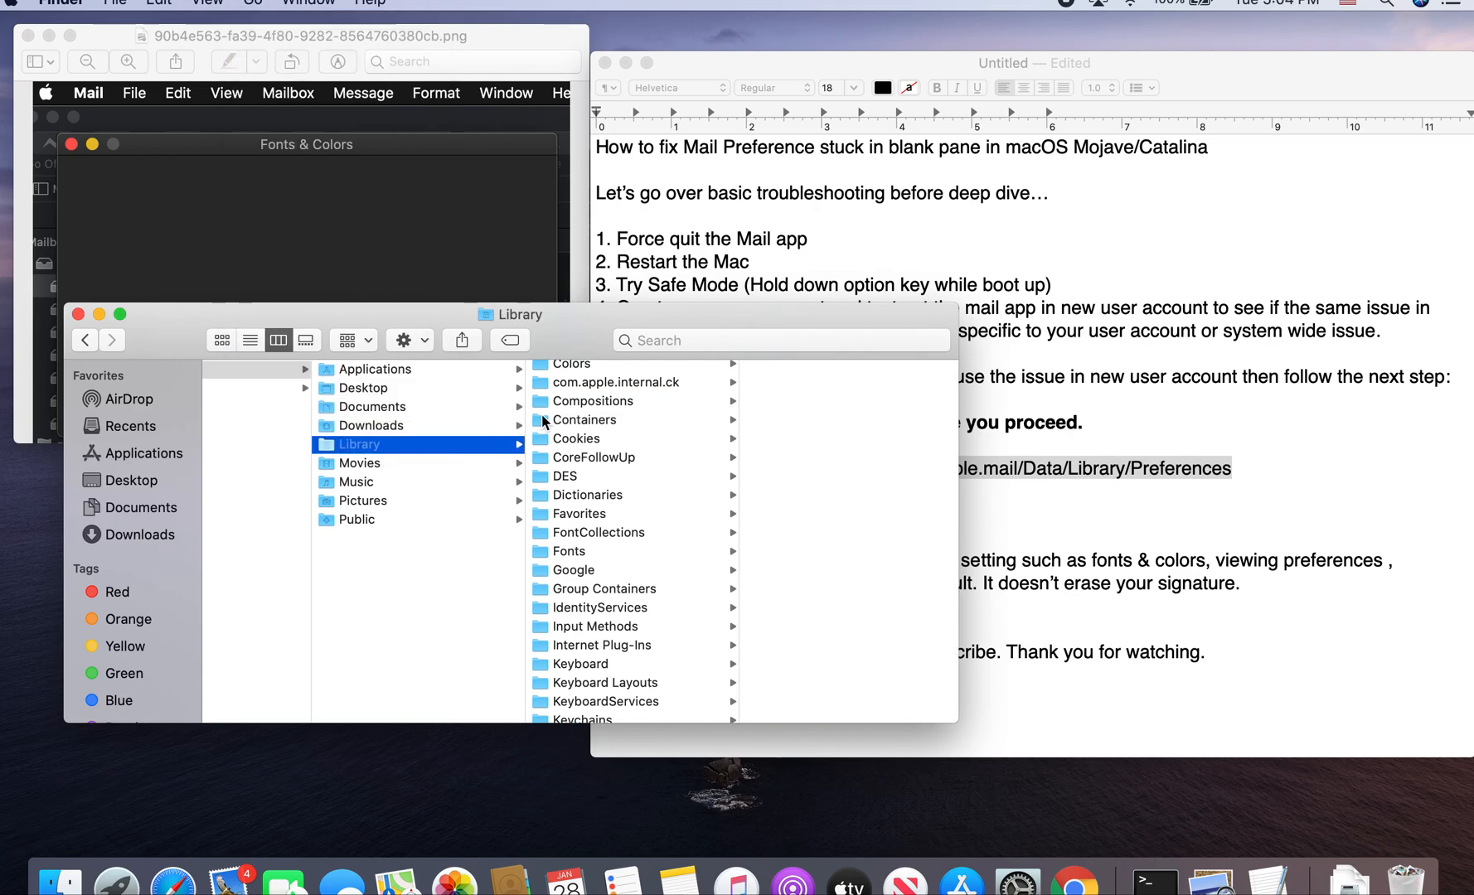
{"action": "left_click", "coordinate": [583, 419]}
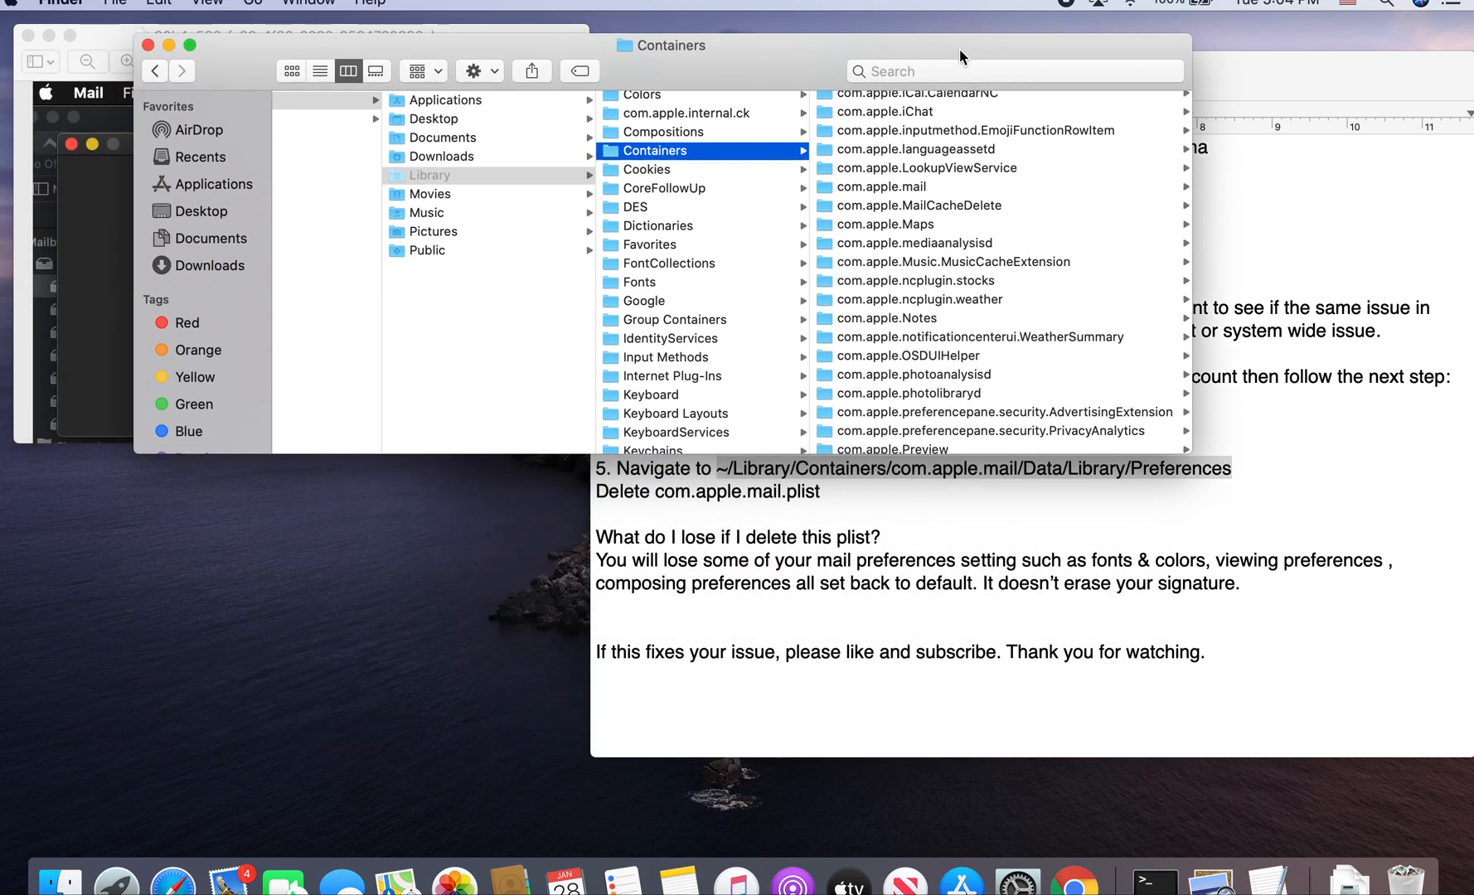
{"action": "left_click", "coordinate": [880, 187]}
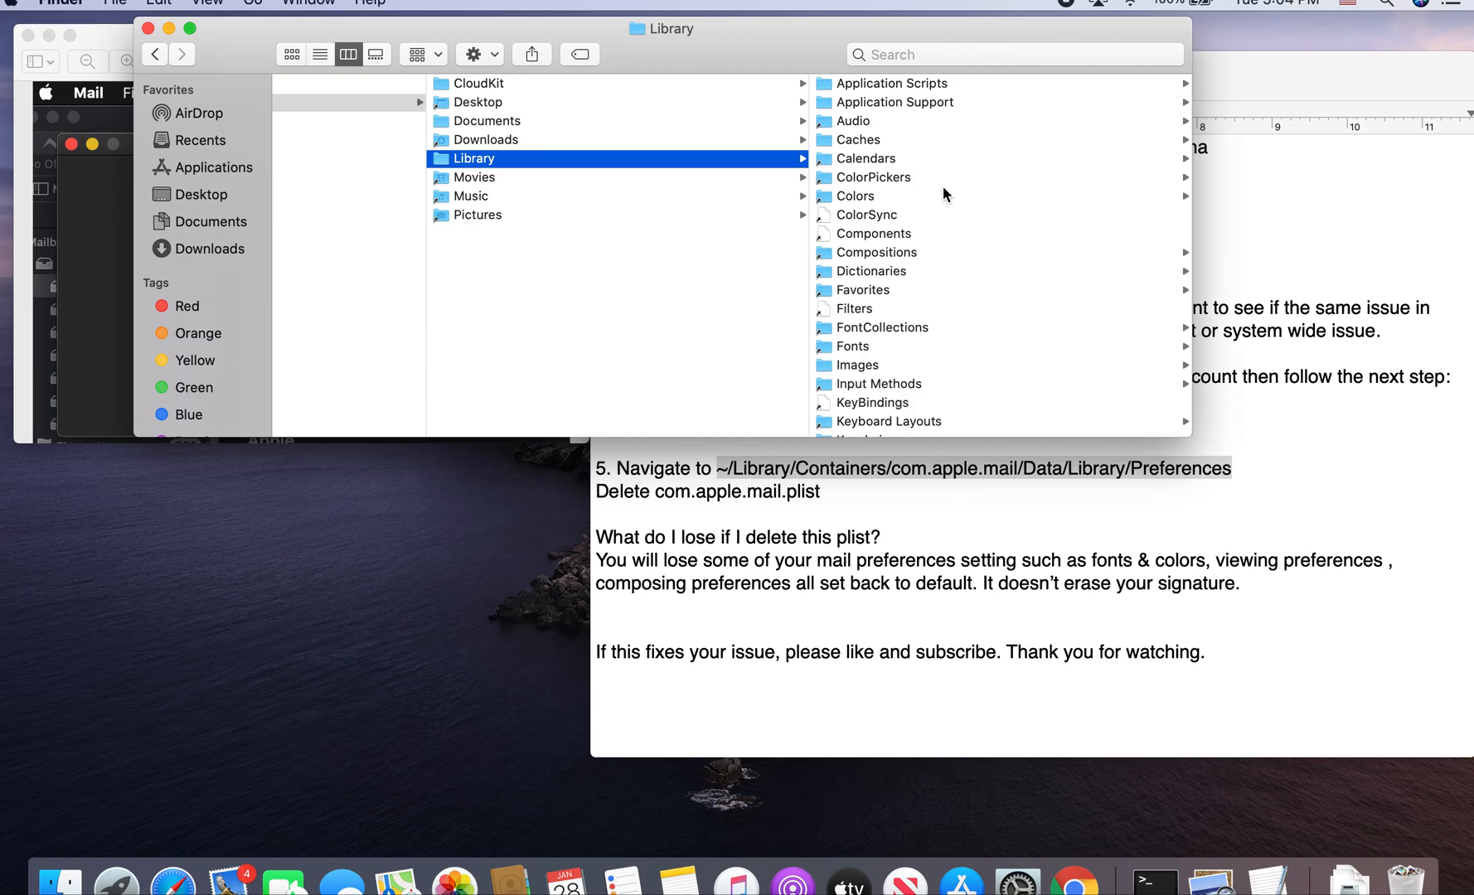
{"action": "scroll", "scroll_direction": "down", "scroll_amount": 3}
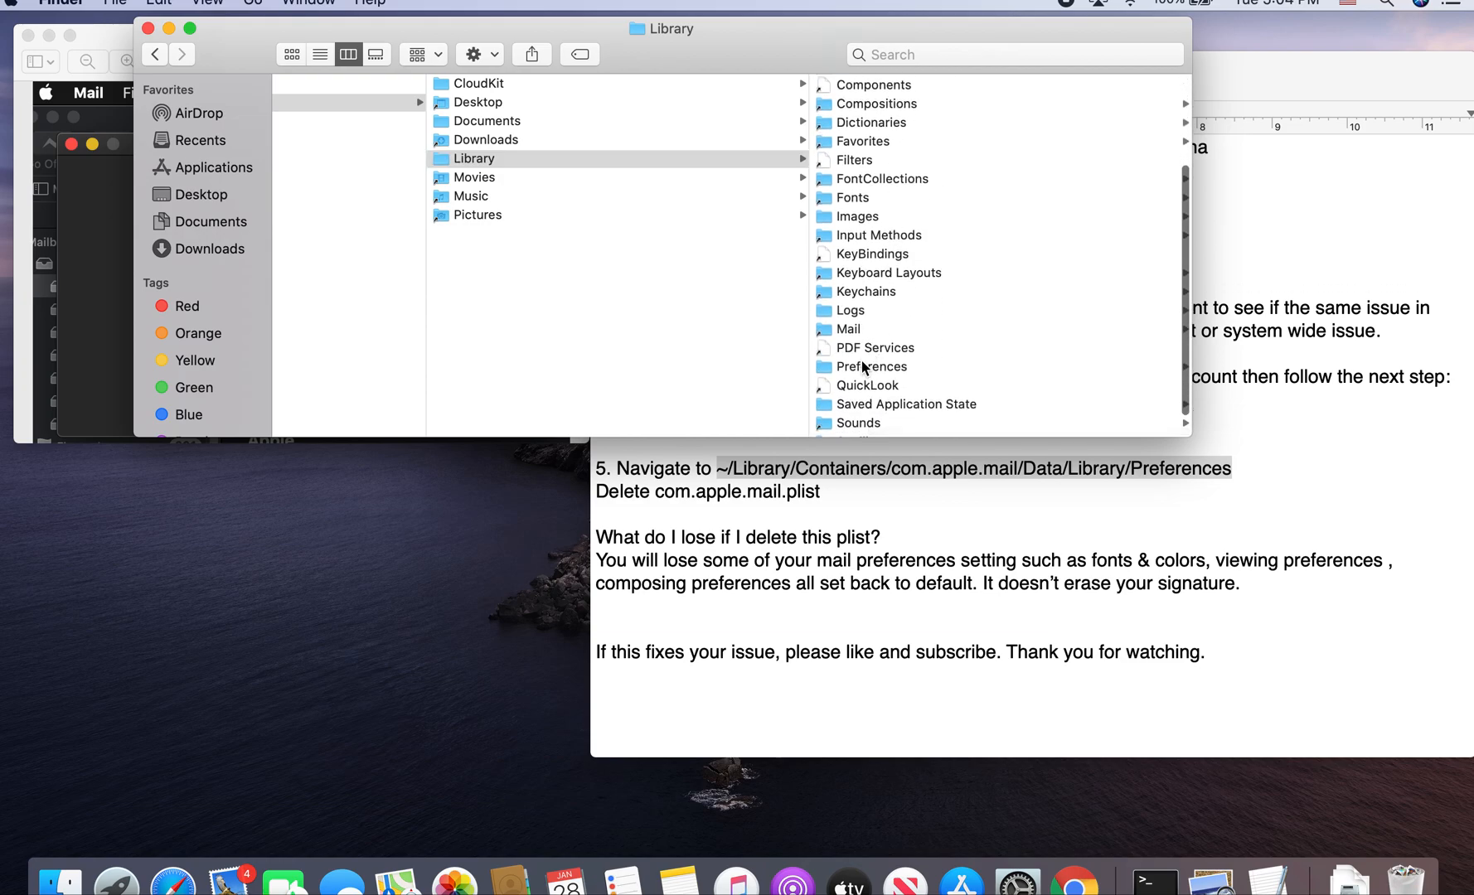
{"action": "left_click", "coordinate": [870, 365]}
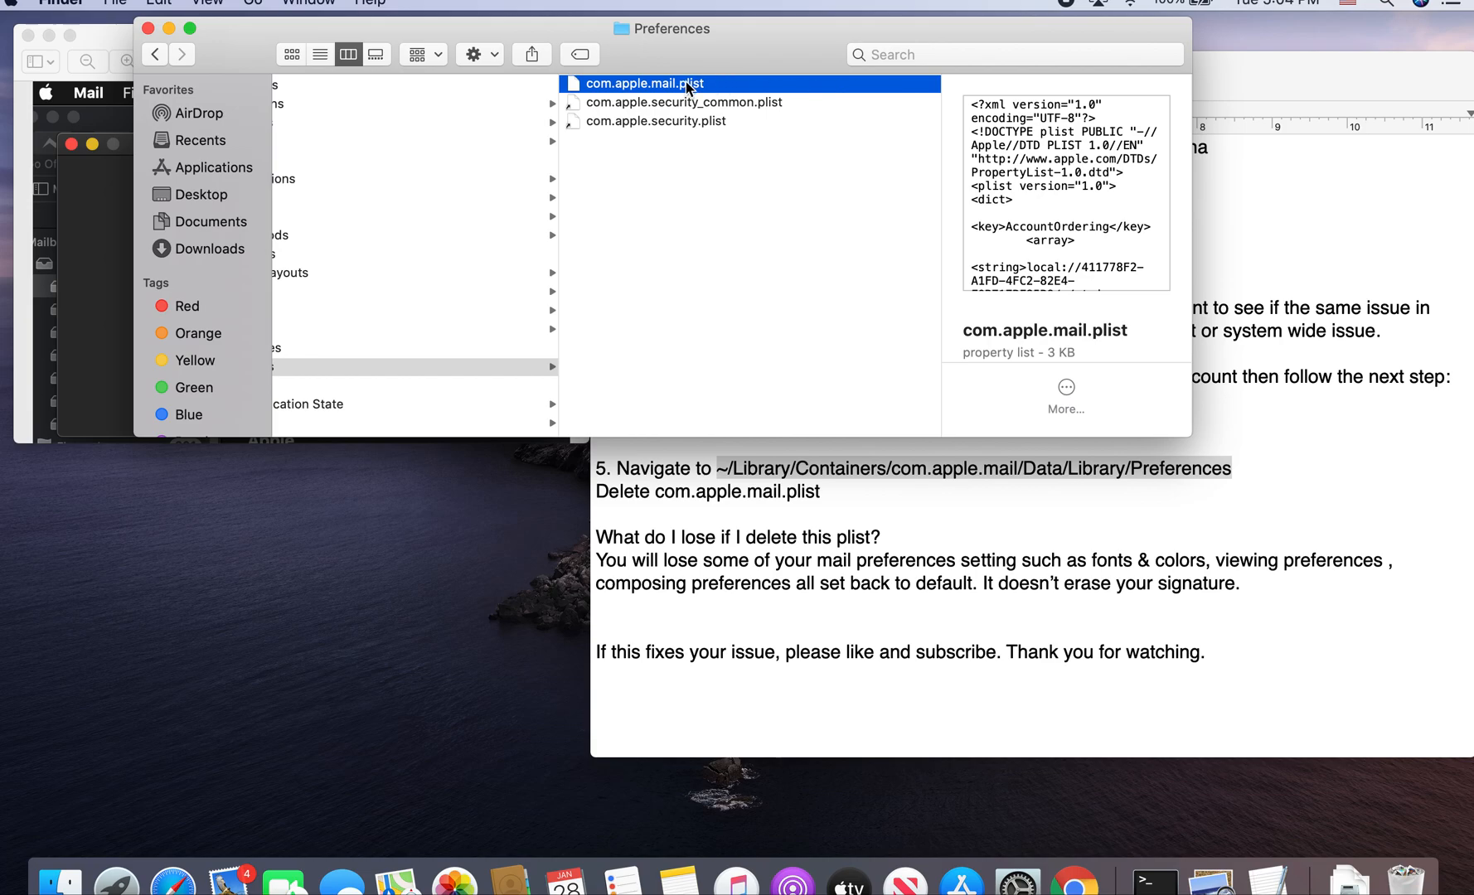
{"action": "mouse_move", "coordinate": [721, 93]}
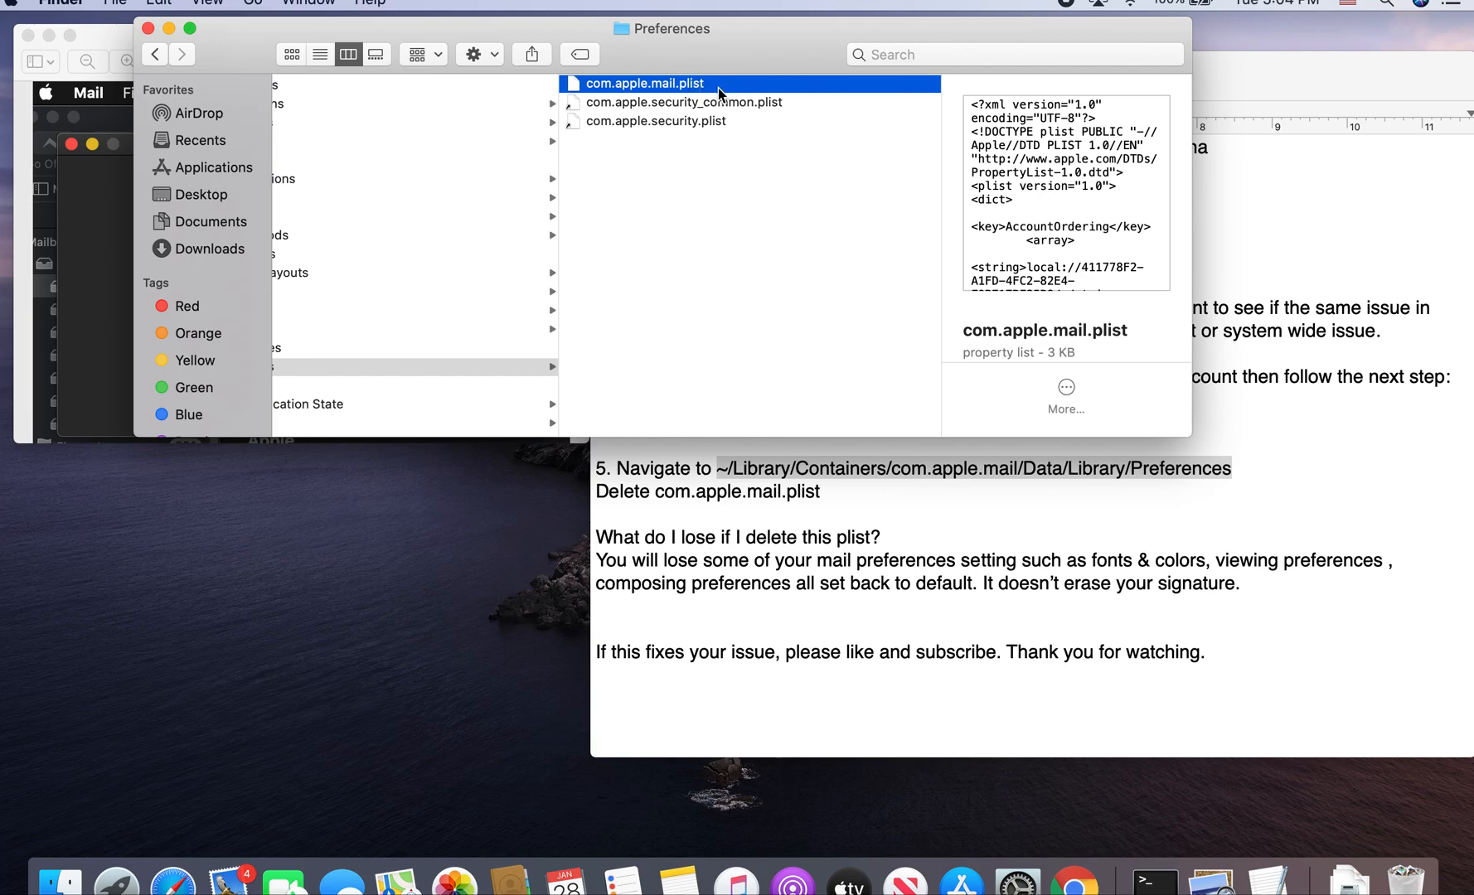
{"action": "mouse_move", "coordinate": [759, 62]}
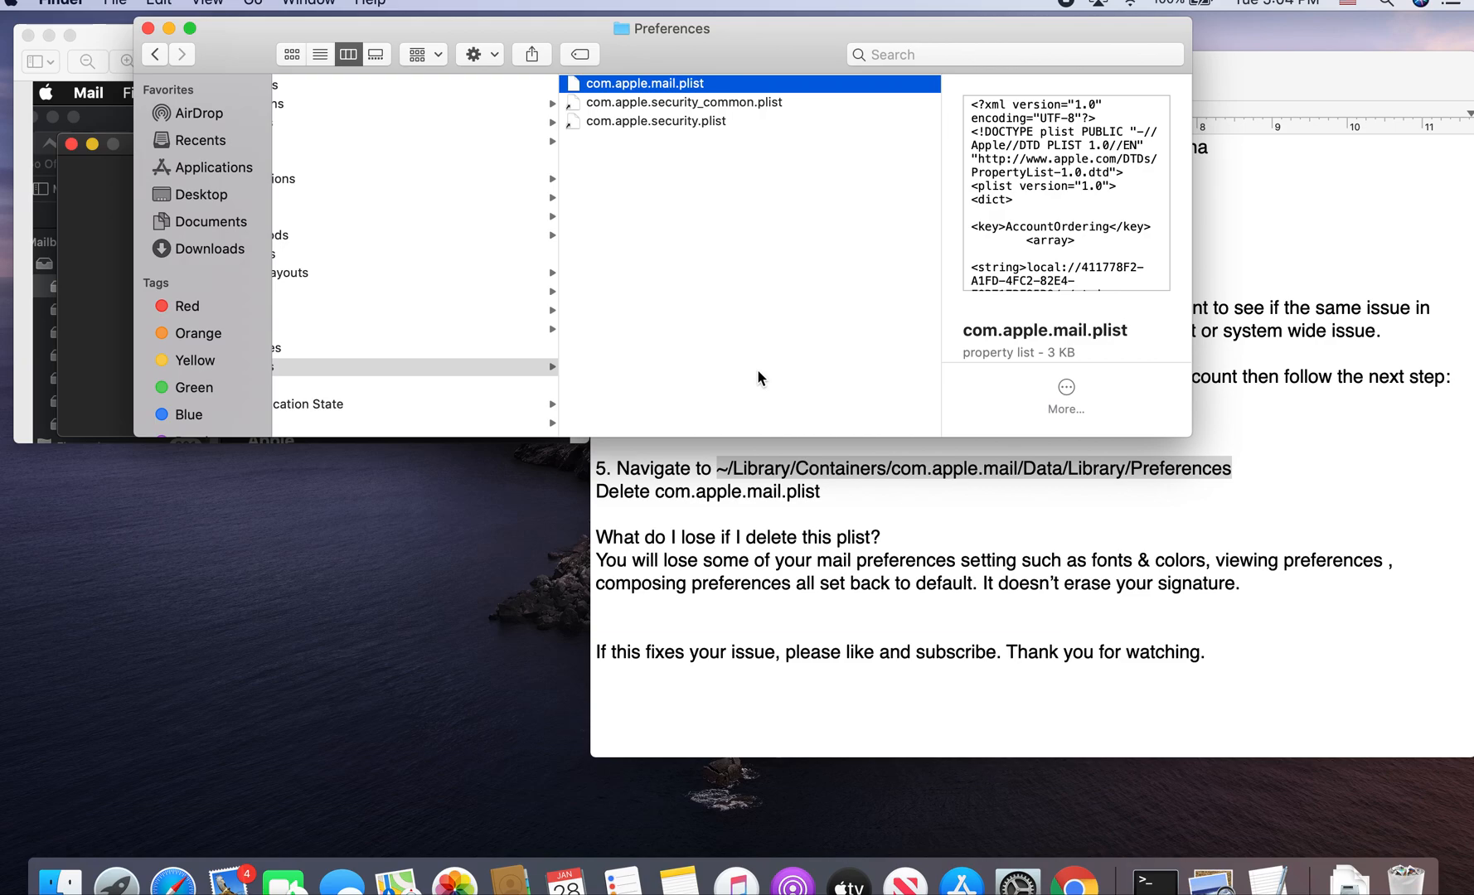
{"action": "mouse_move", "coordinate": [860, 104]}
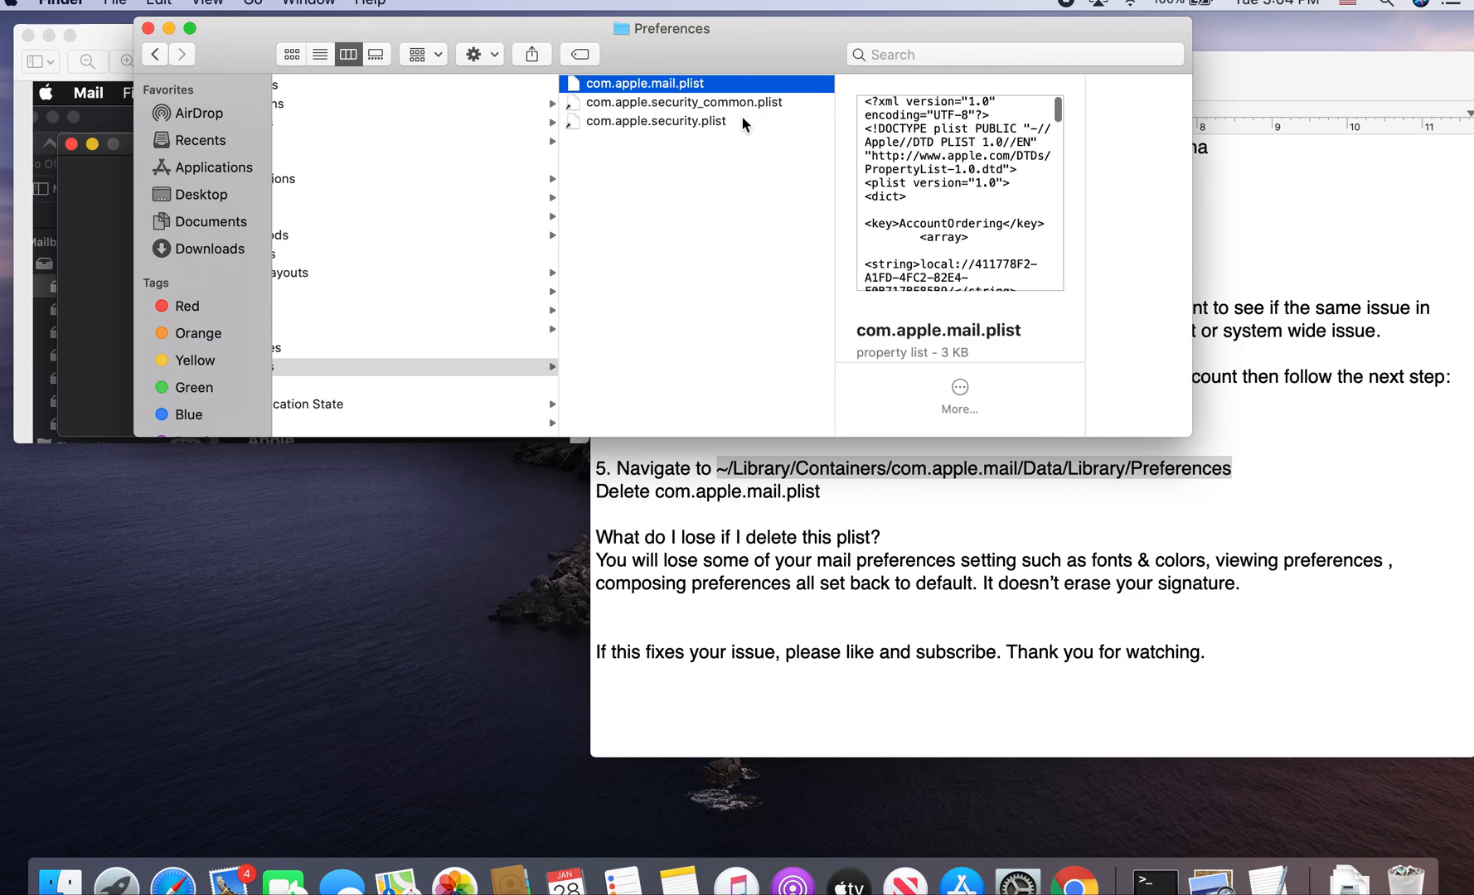
{"action": "mouse_move", "coordinate": [721, 175]}
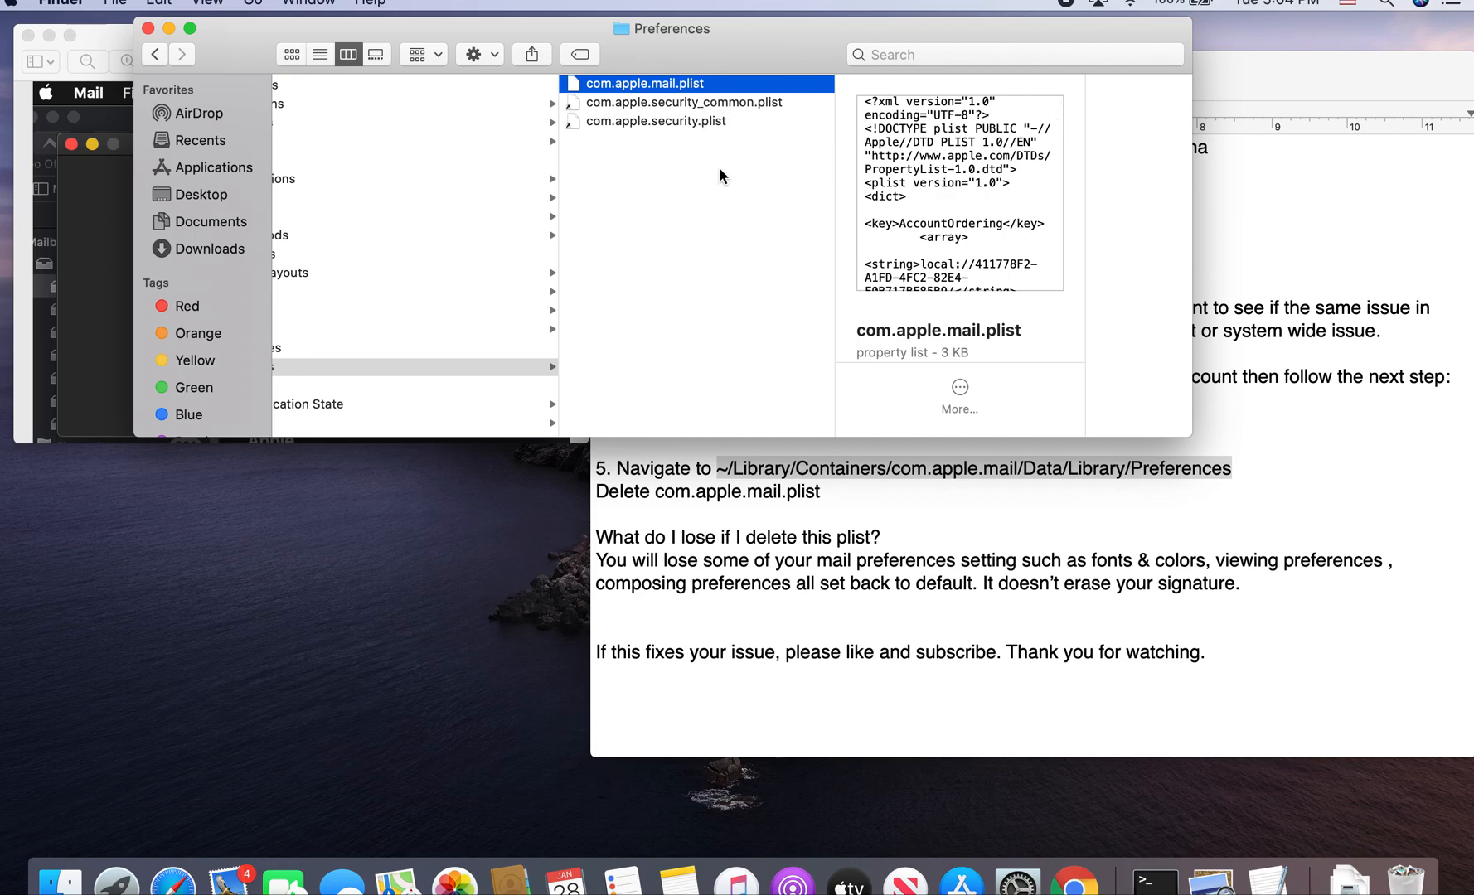
{"action": "mouse_move", "coordinate": [771, 37]}
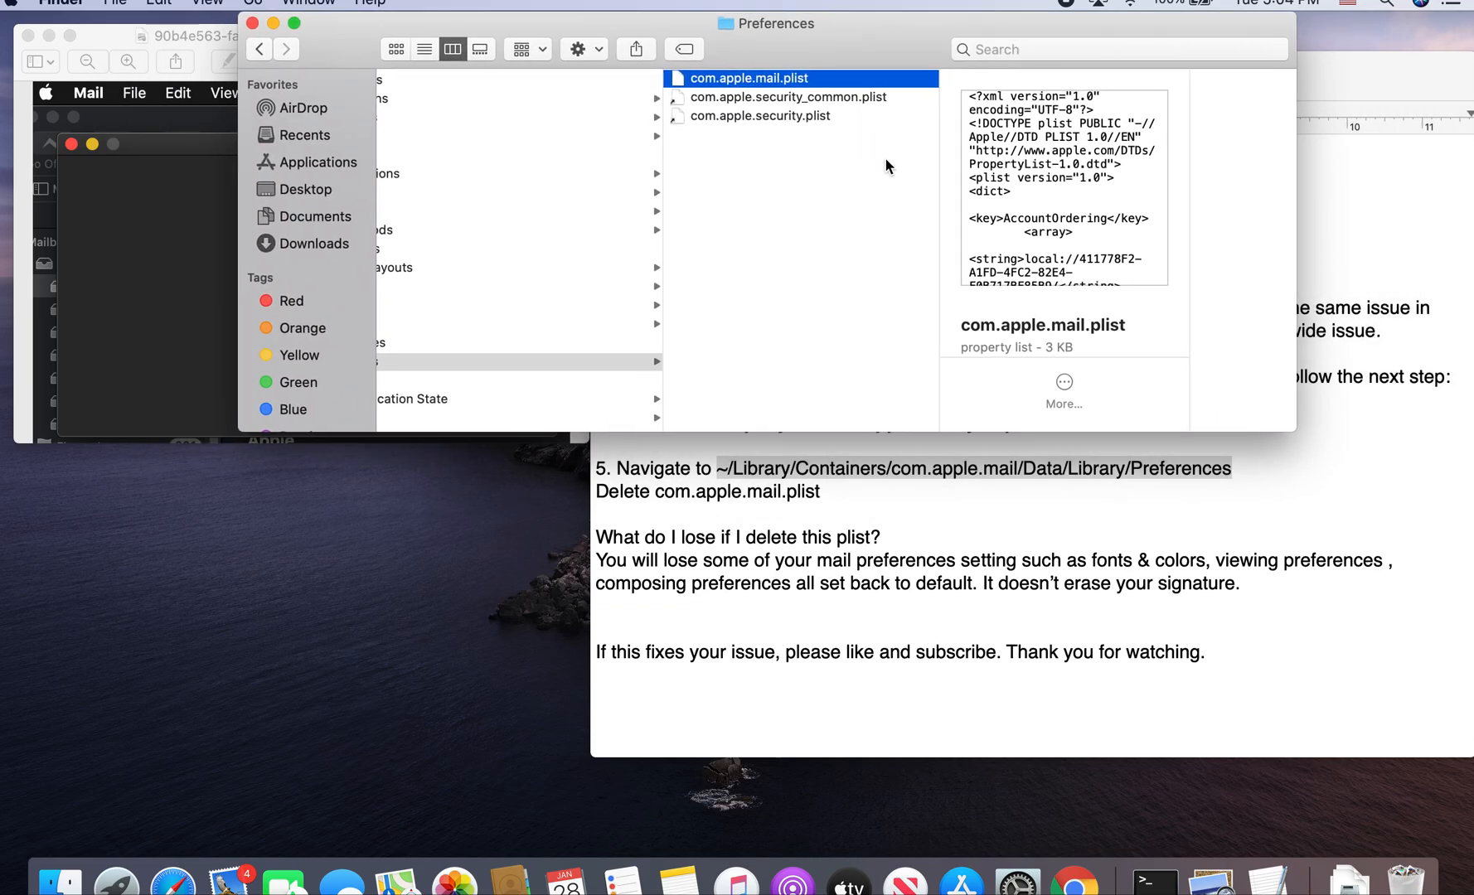
{"action": "mouse_move", "coordinate": [830, 333]}
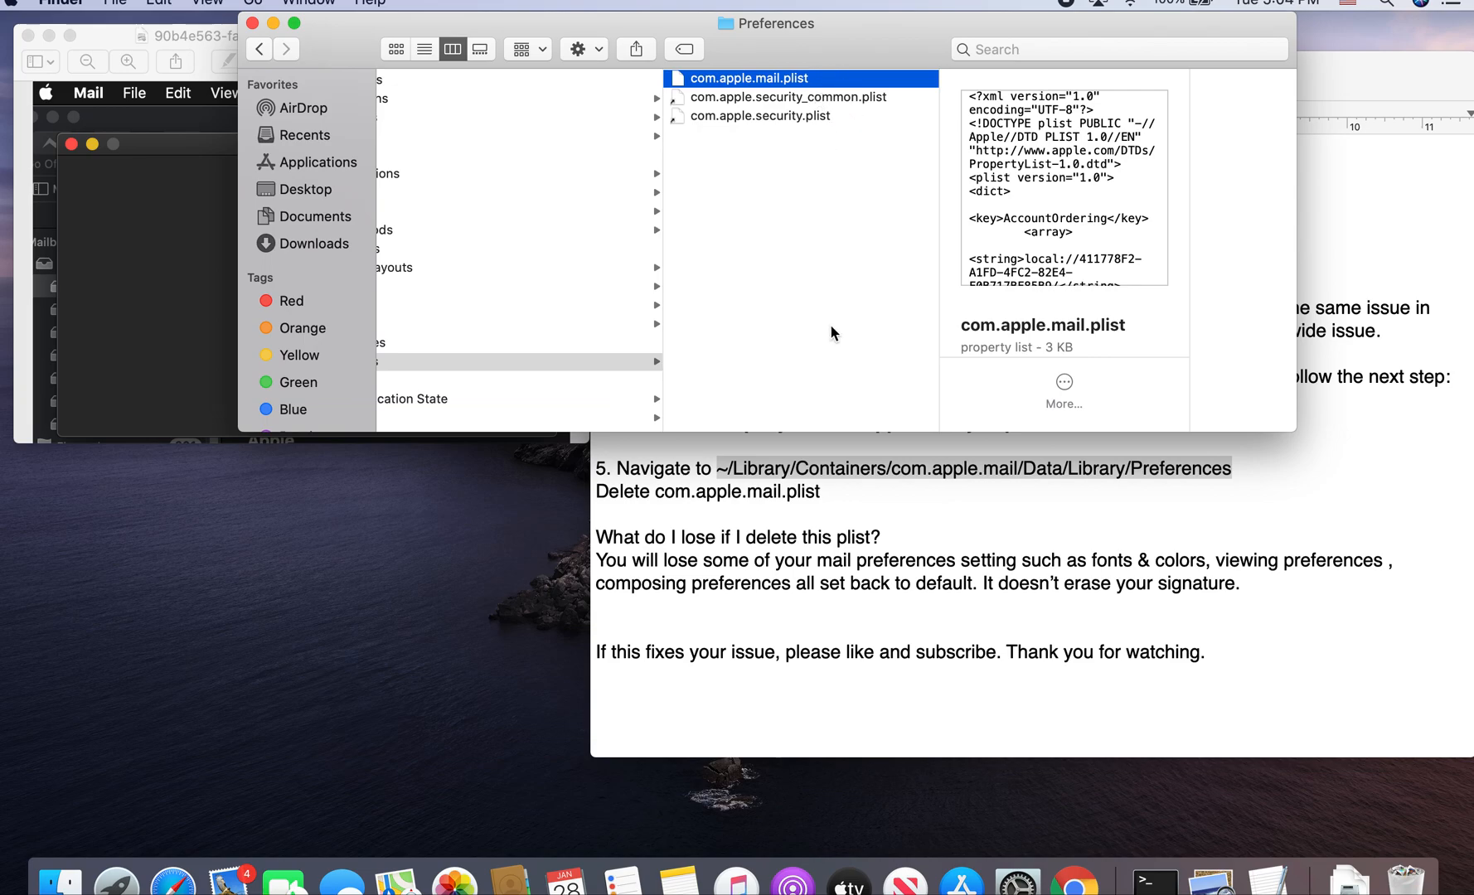
{"action": "mouse_move", "coordinate": [755, 328]}
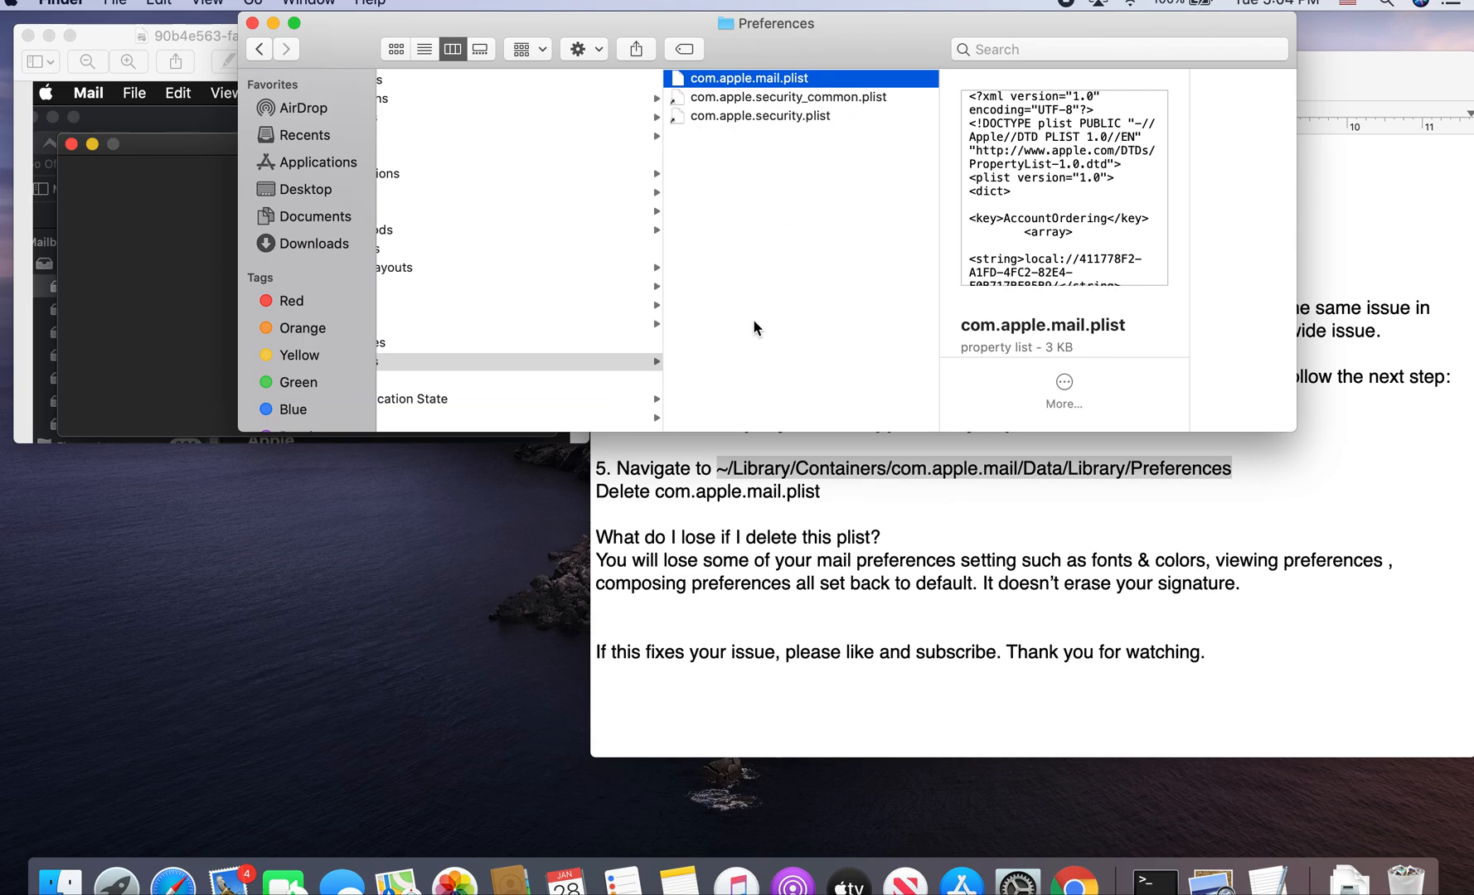
{"action": "mouse_move", "coordinate": [899, 544]}
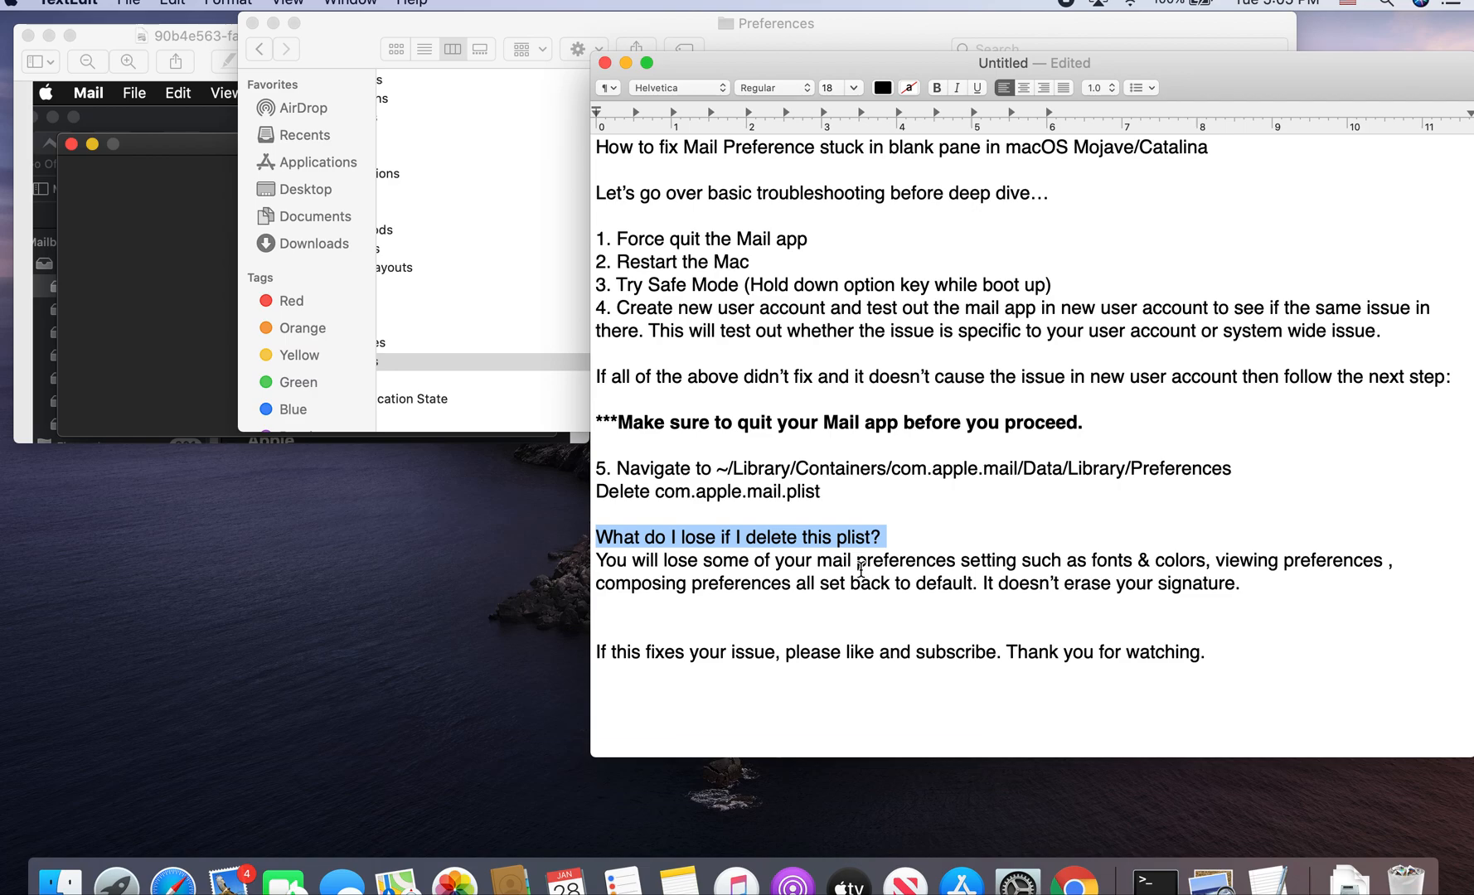
{"action": "mouse_move", "coordinate": [1184, 568]}
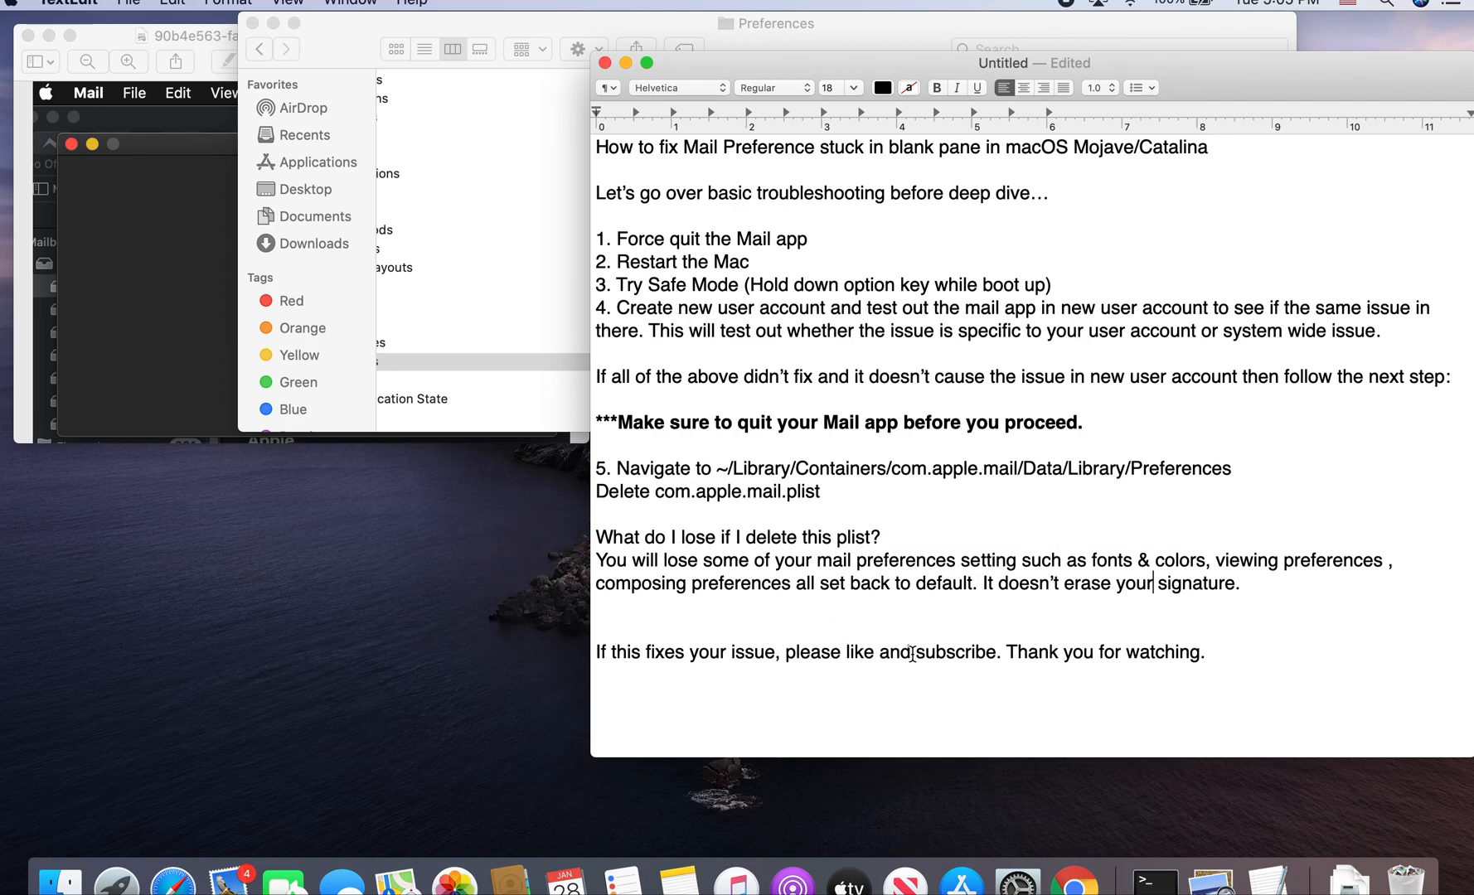
Select the word 'subscribe' in the notes' closing line.
{"action": "double_click", "coordinate": [955, 652]}
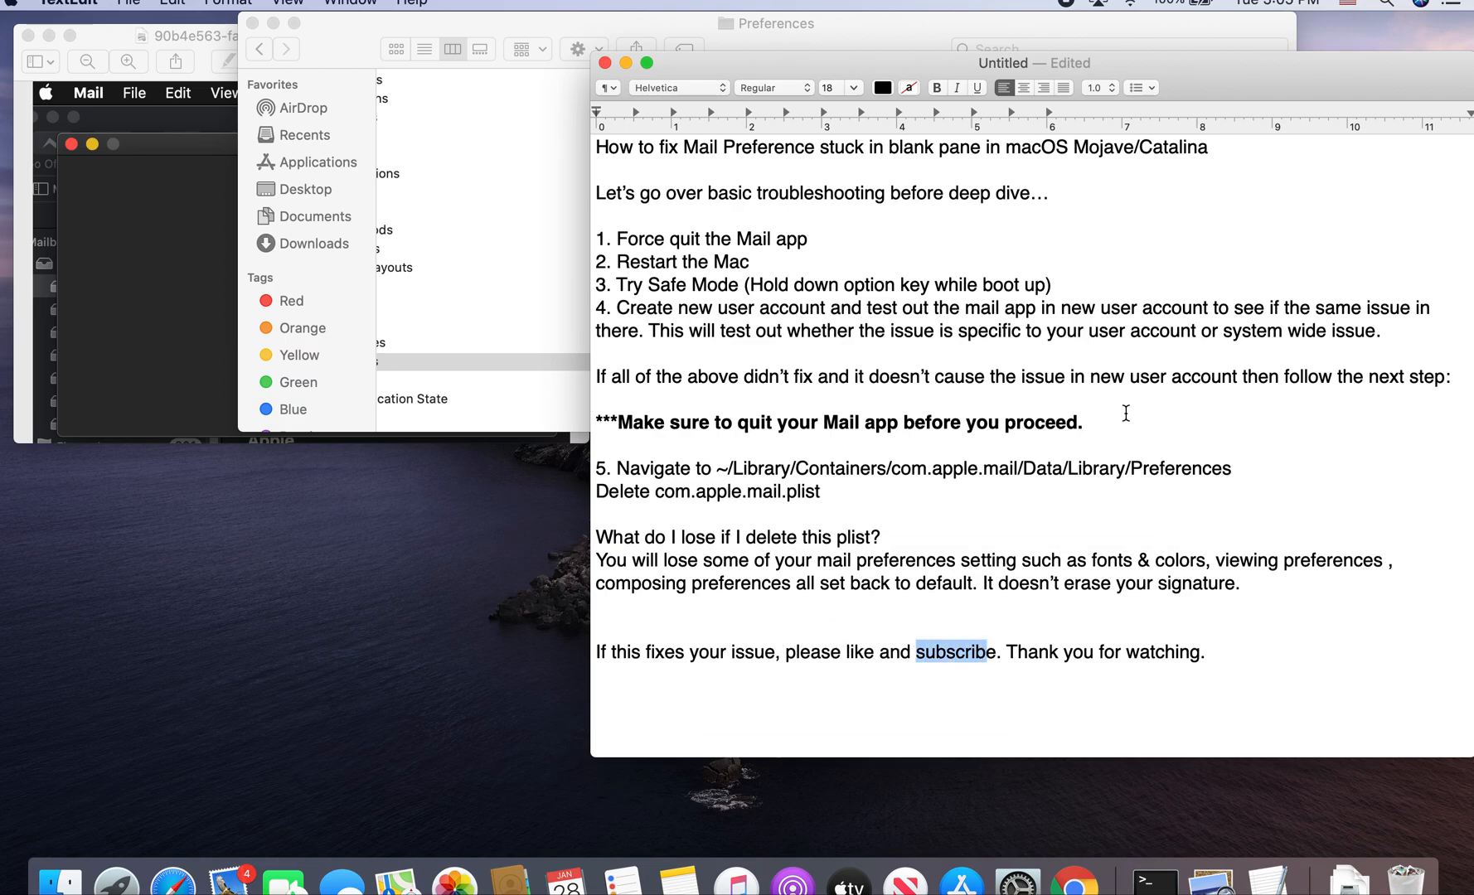